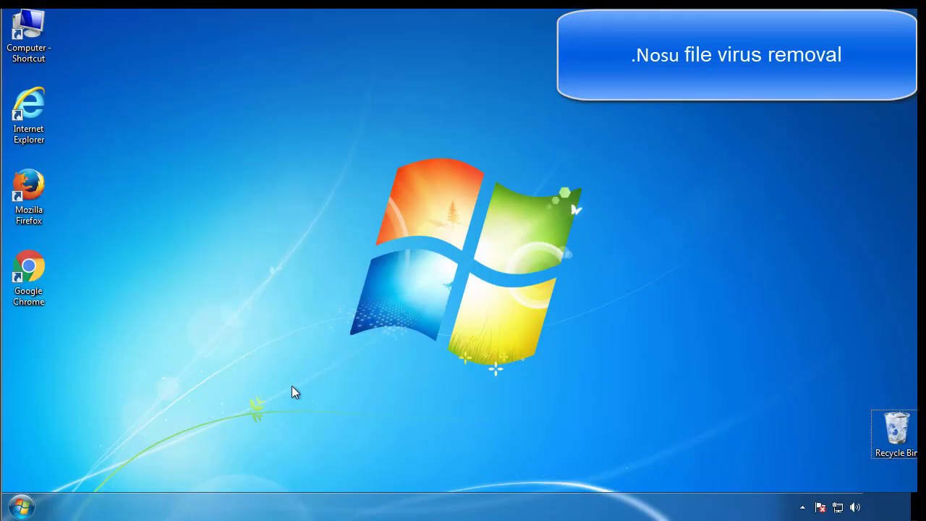
Launch System Configuration by searching 'mscon' from the Start menu.
click(20, 506)
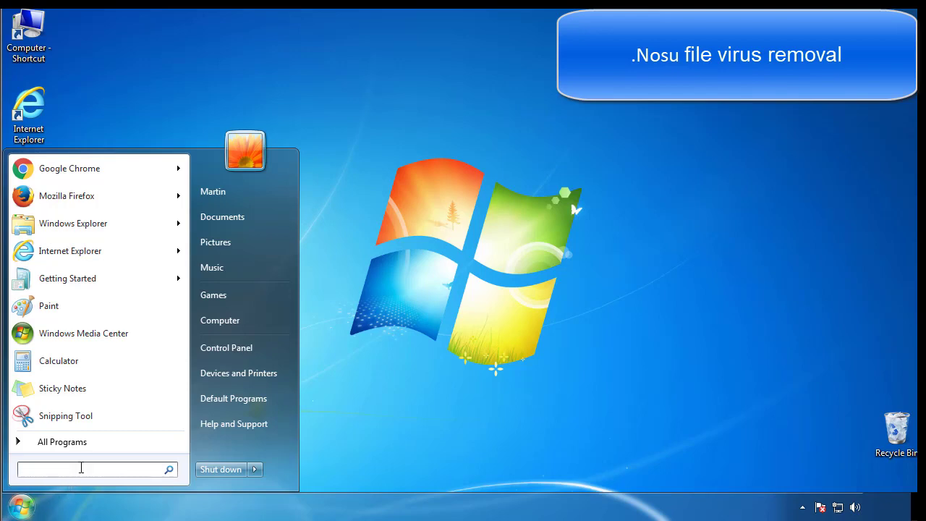
text(mscon)
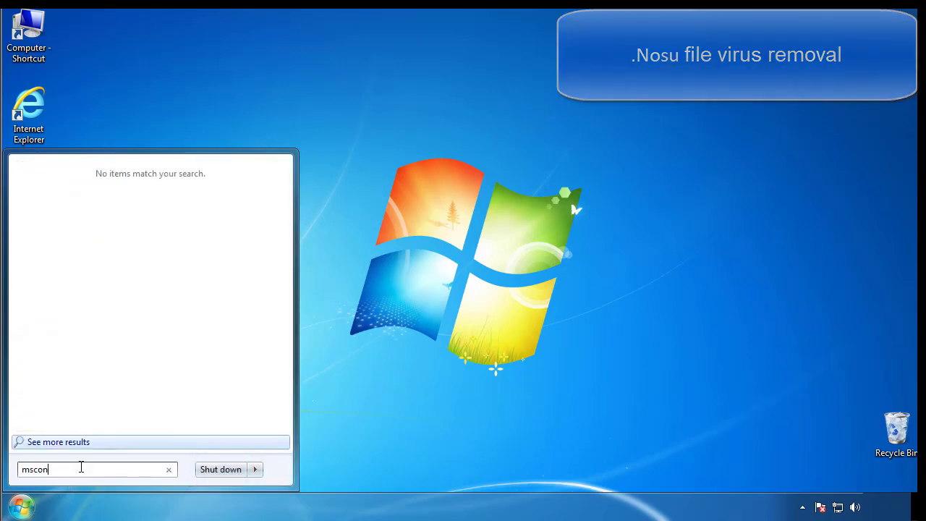
key(enter)
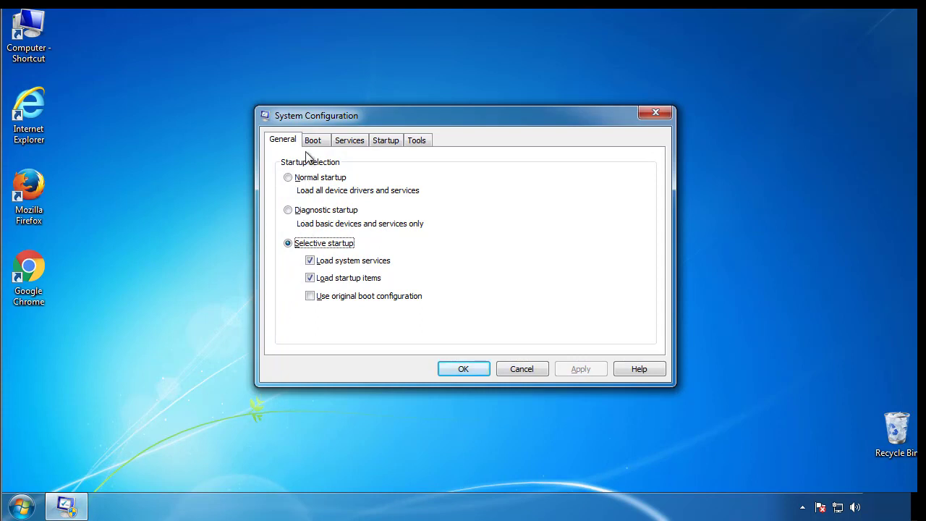
Enable Safe boot (Minimal) on the Boot tab, apply it and restart the computer.
click(312, 139)
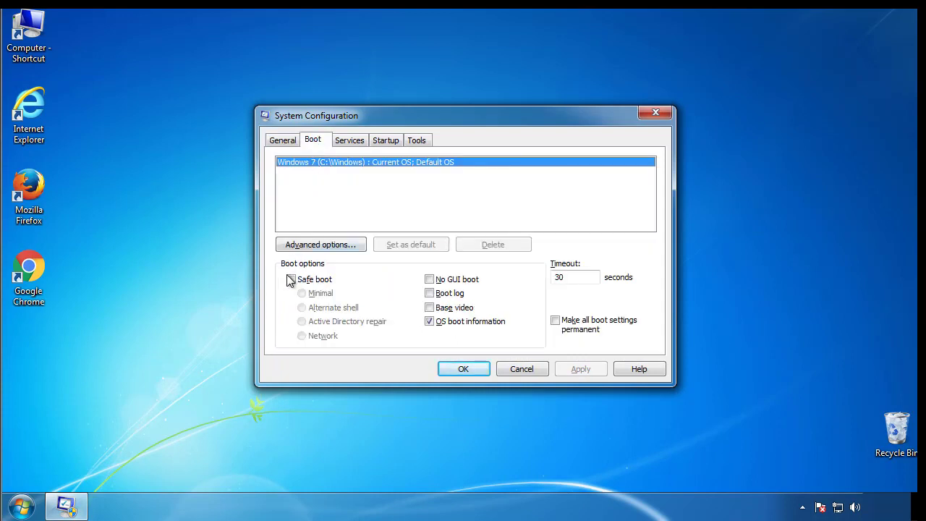
click(290, 279)
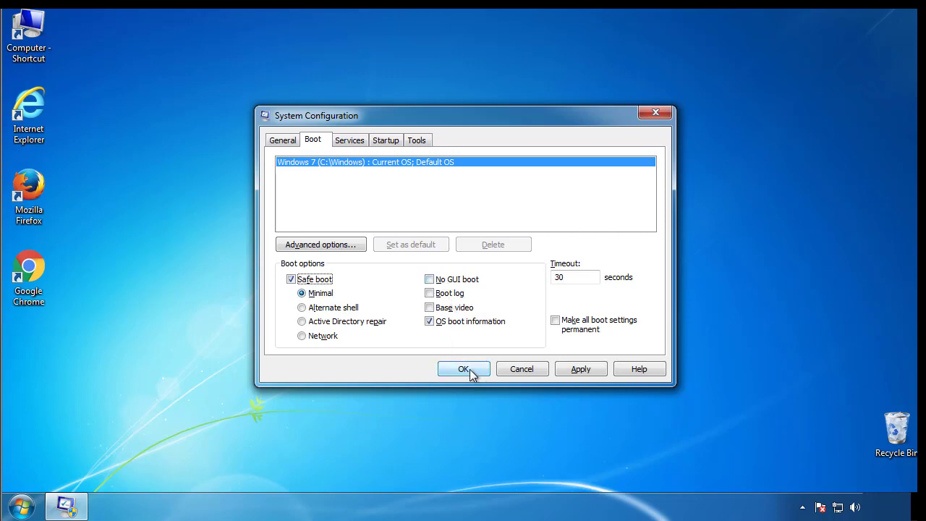
click(462, 369)
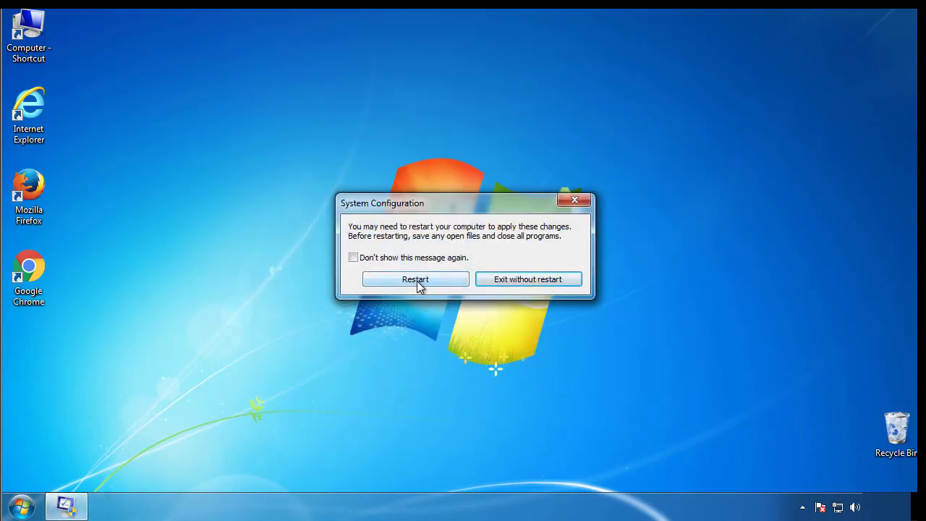
click(415, 279)
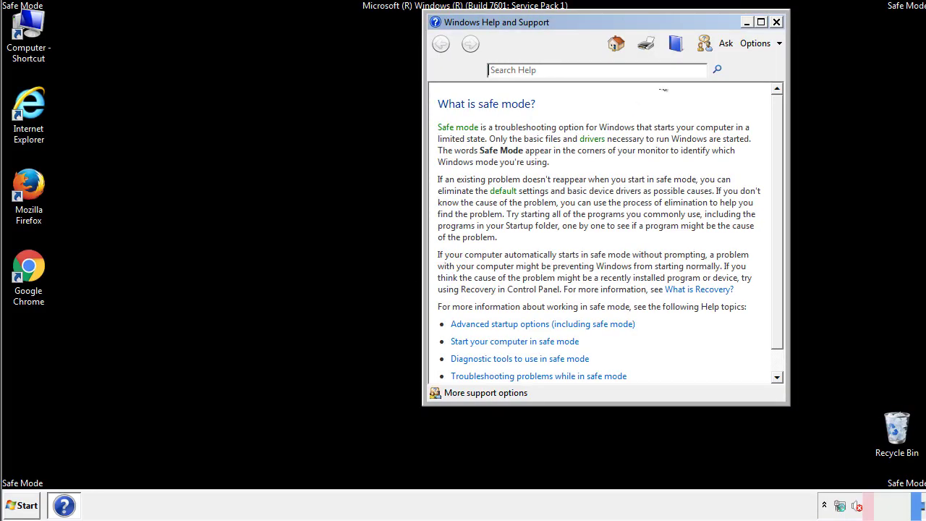
Dismiss the Safe Mode help window and go to Control Panel from the Start menu.
click(776, 22)
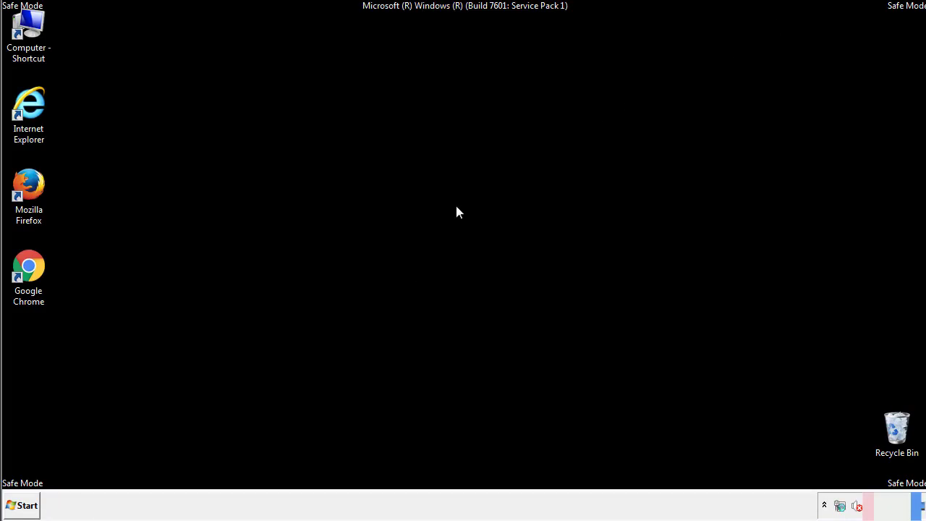
click(22, 505)
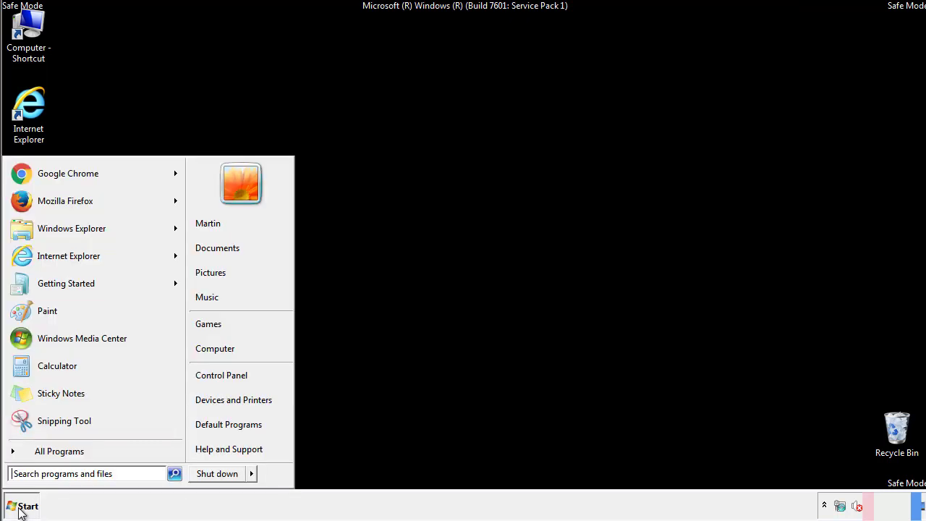
click(22, 506)
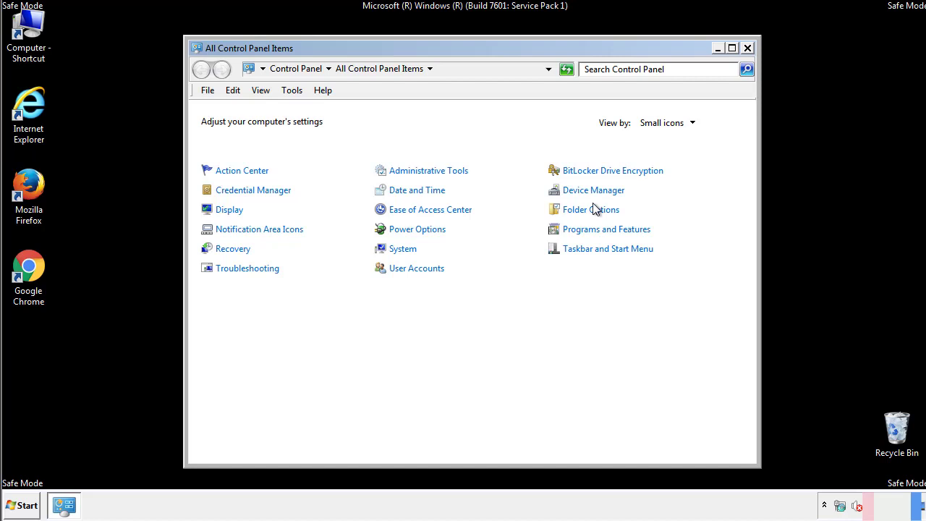
In Folder Options View settings, enable showing hidden files, folders and drives.
click(590, 209)
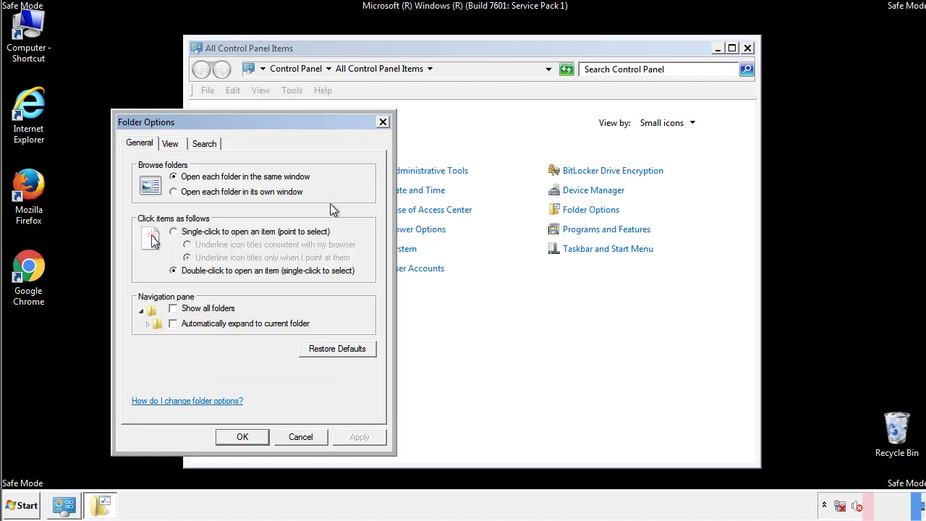
click(171, 144)
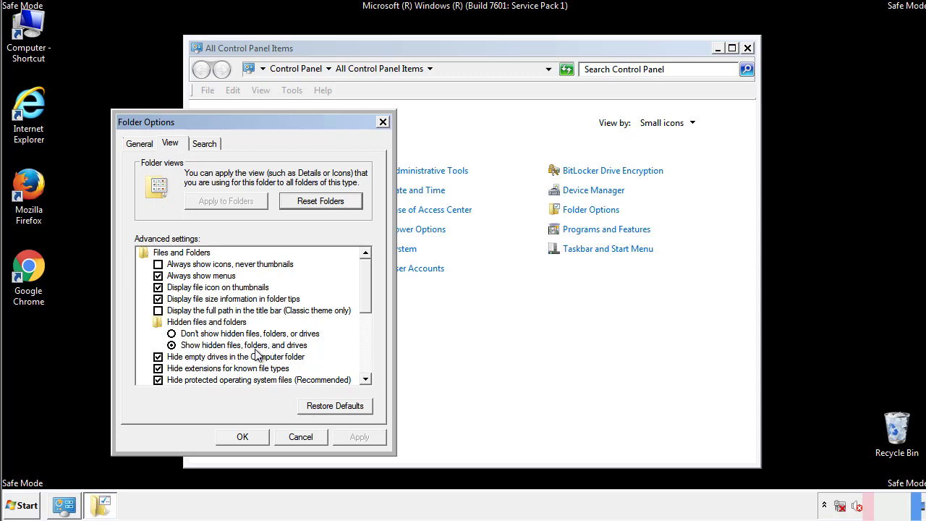
click(243, 437)
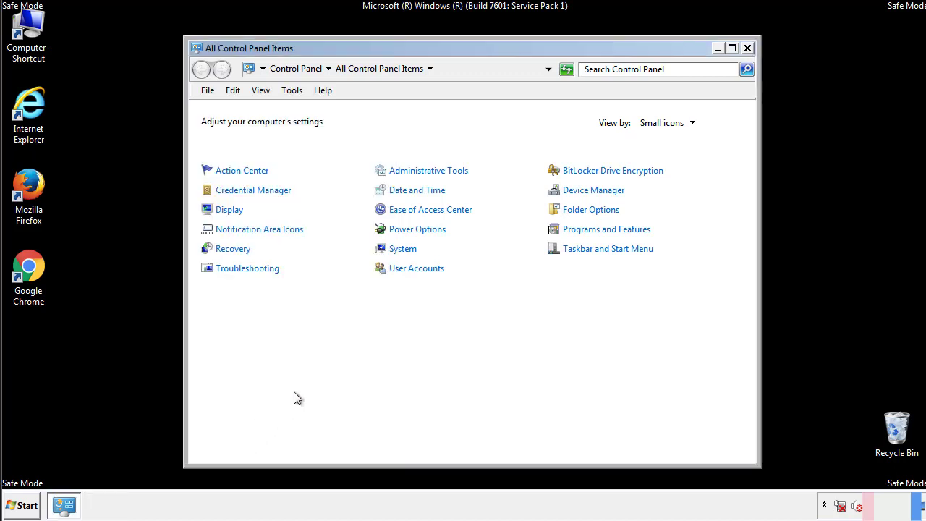
Browse Explorer into C:\Windows\System32\drivers\etc where the hosts file lives.
click(746, 48)
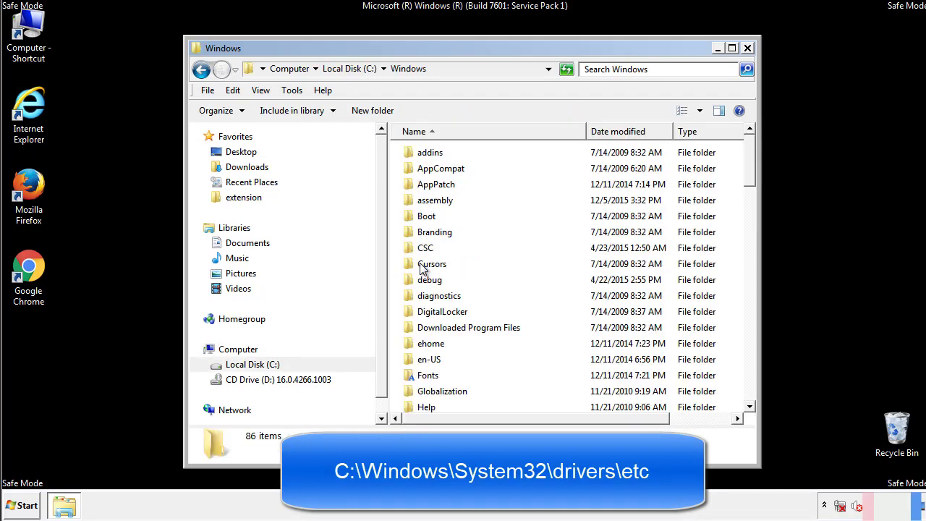
scroll(down, 3)
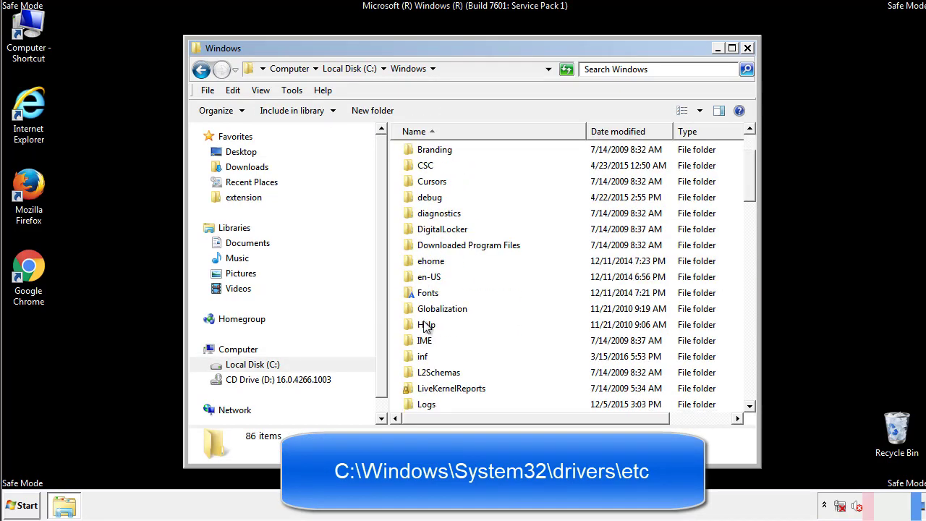
scroll(down, 3)
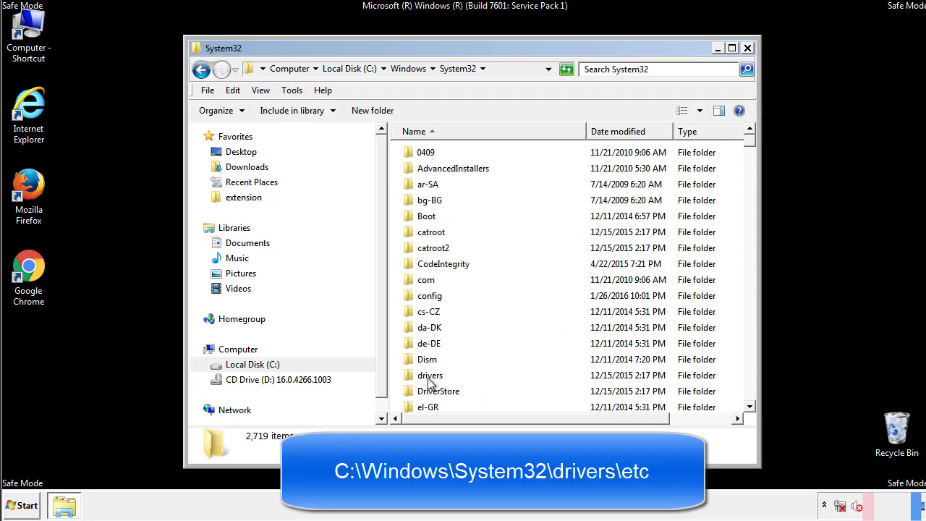
double_click(431, 375)
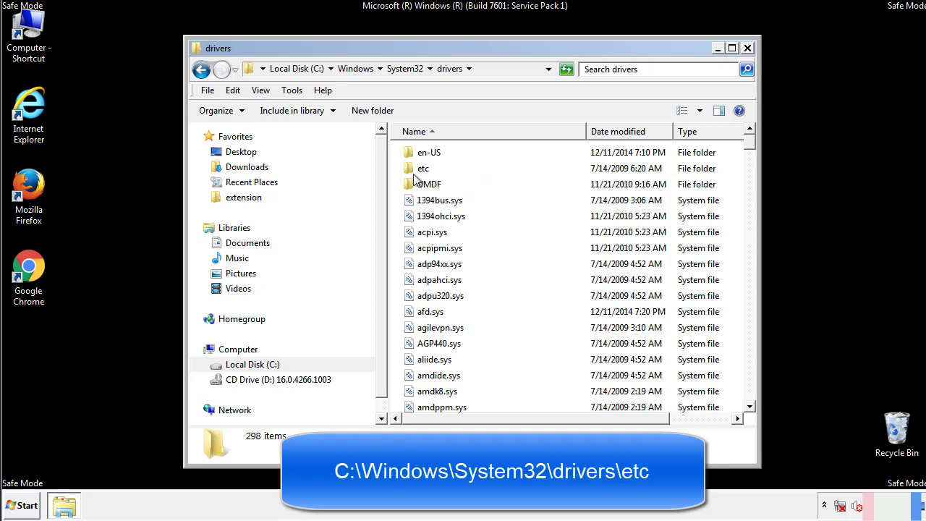
double_click(422, 168)
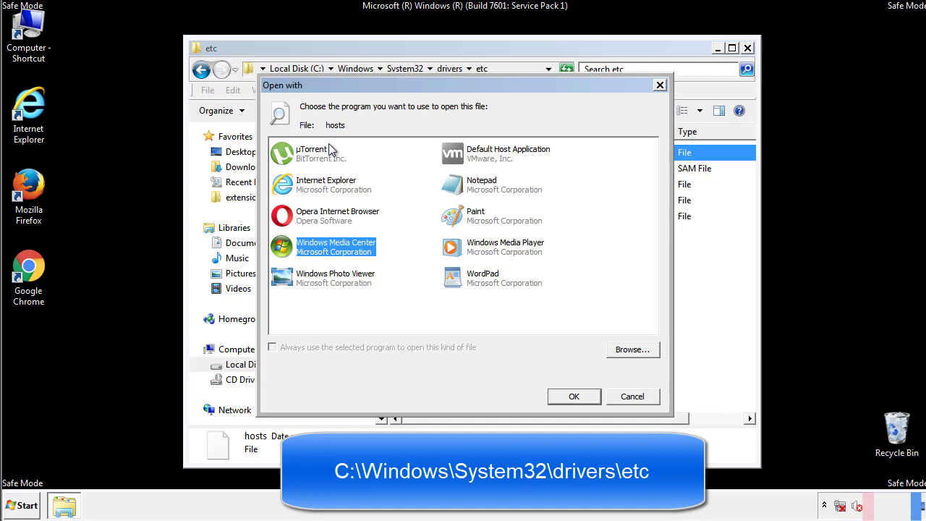
mouse_move(468, 189)
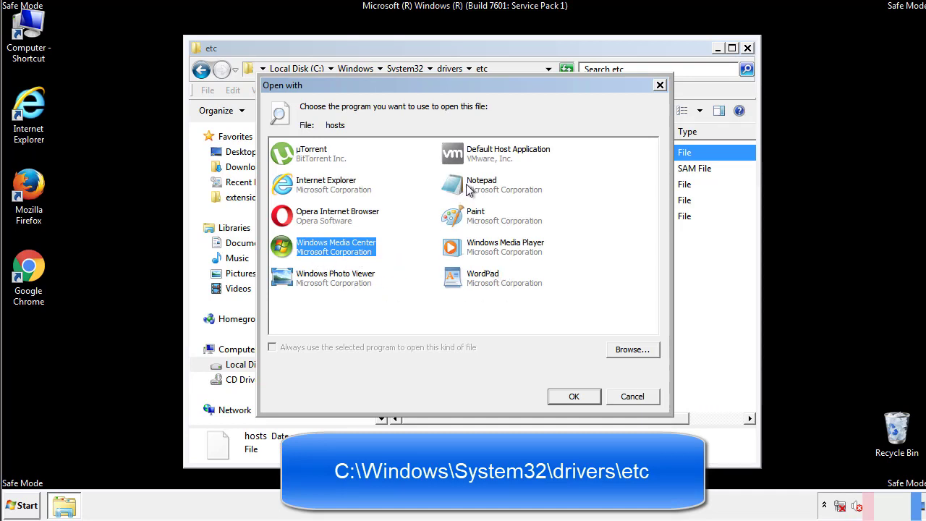
In Notepad, delete the four suspicious entries after localhost from hosts and close it.
click(573, 396)
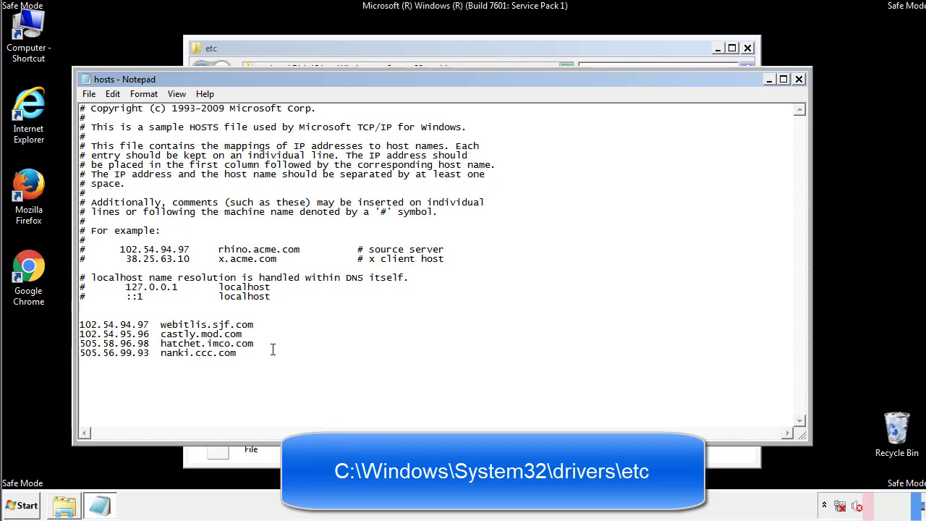
drag(81, 324, 253, 354)
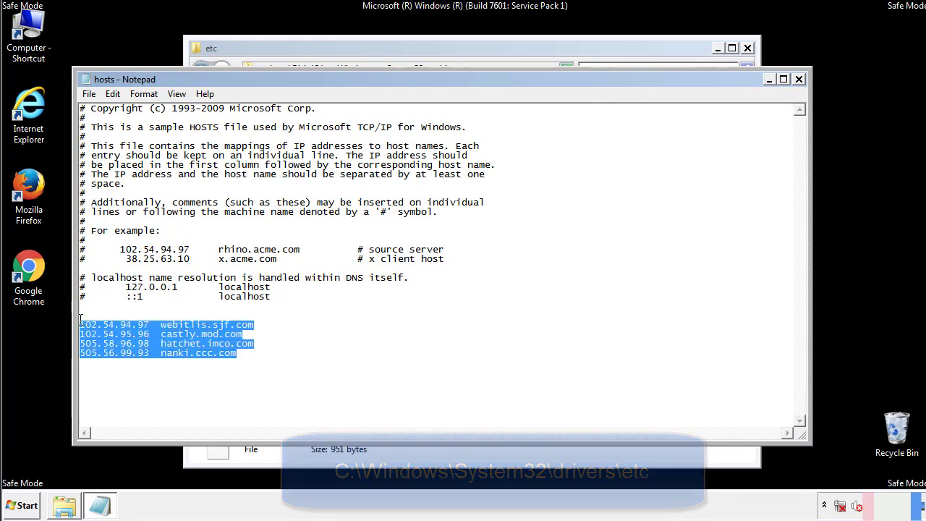
key(Delete)
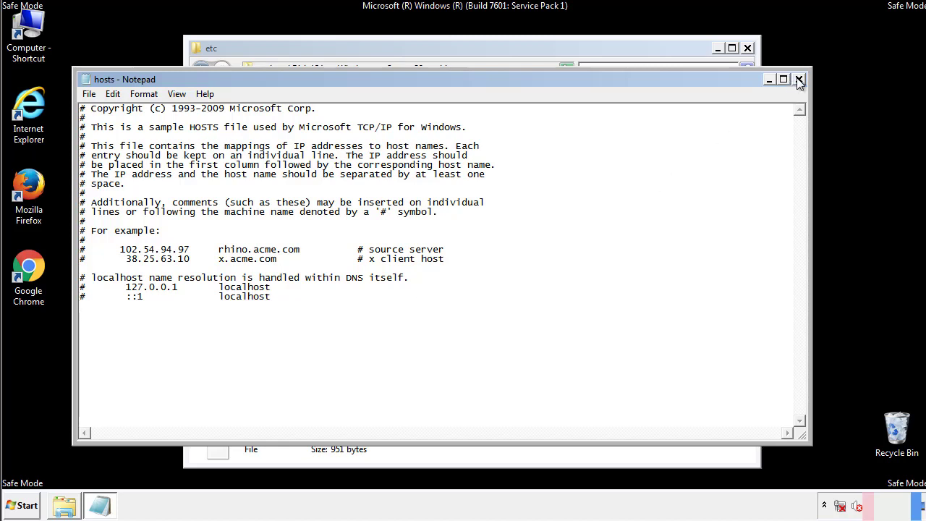
click(799, 78)
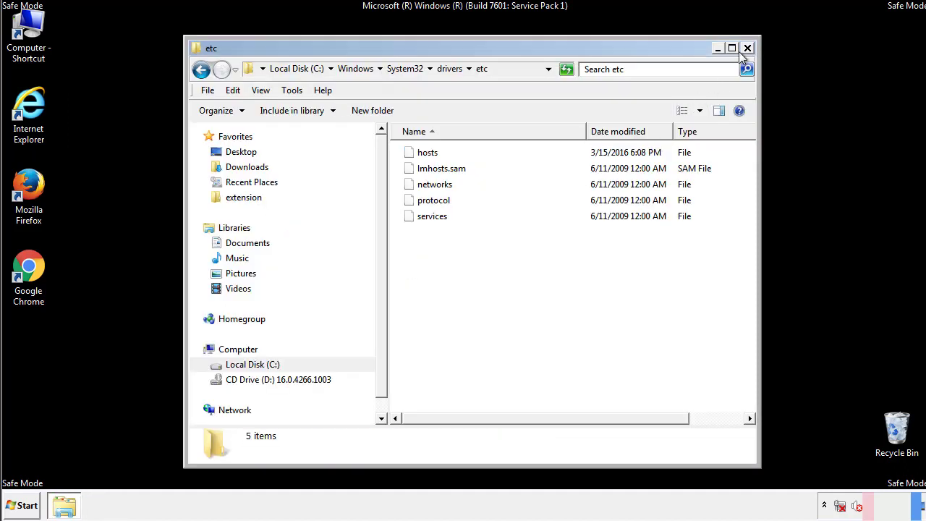
Close the etc window and explore the Startup folder from Start > All Programs.
click(747, 48)
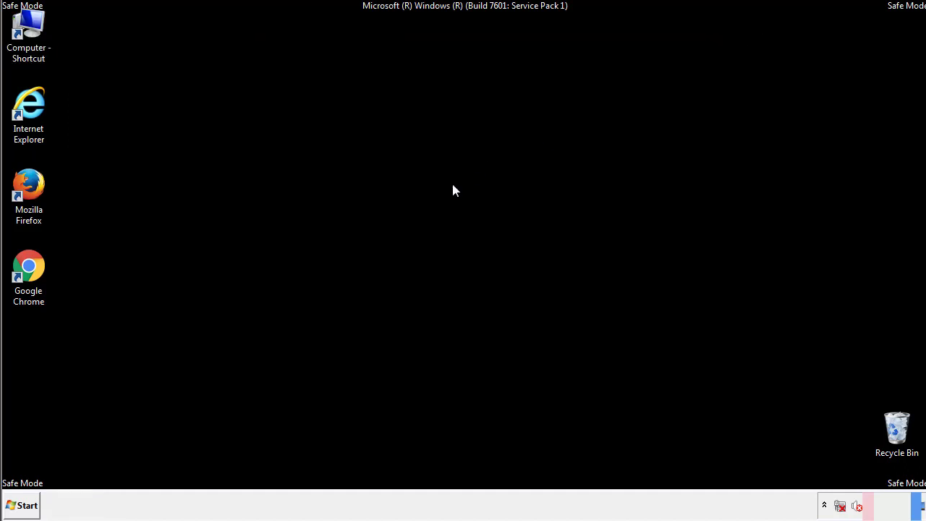
click(20, 504)
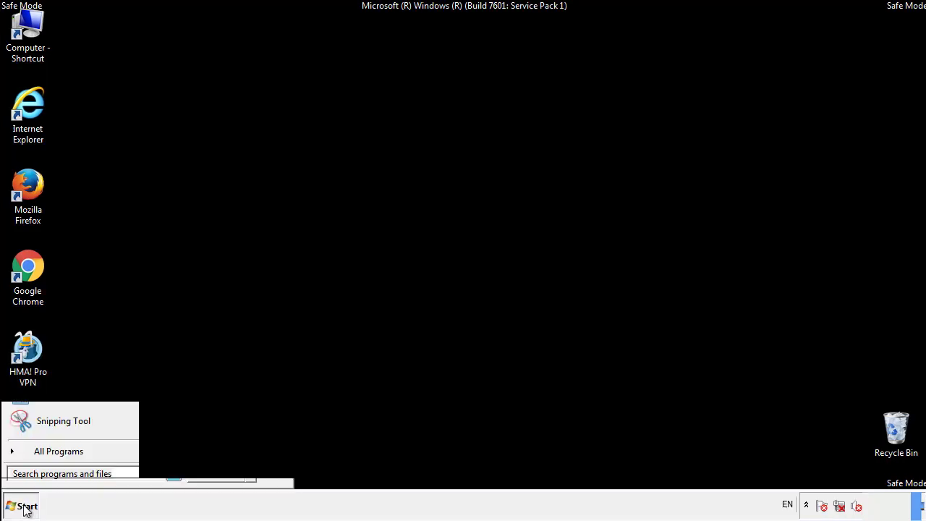
click(58, 451)
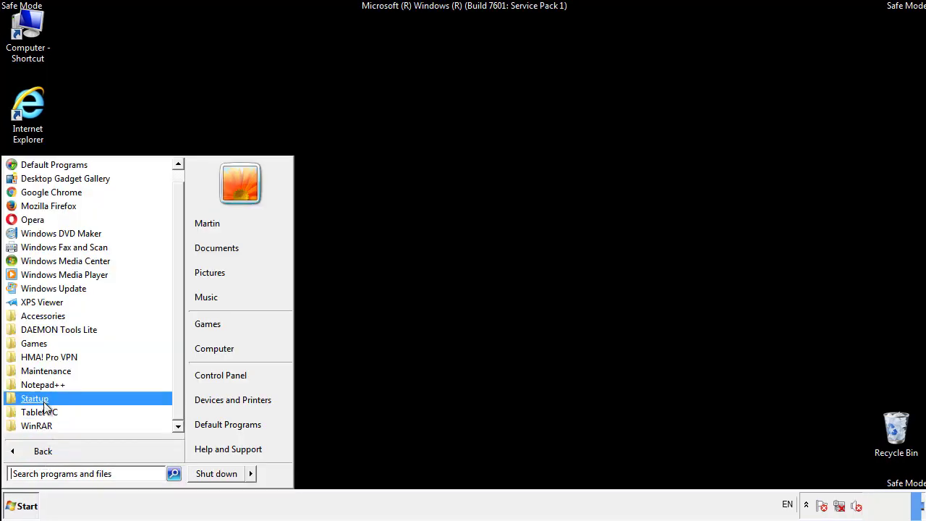
right_click(35, 397)
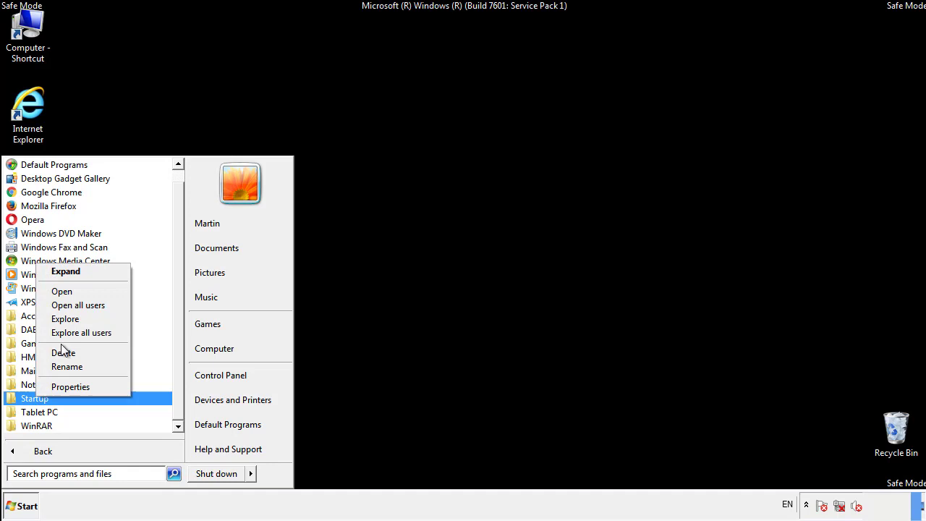
click(61, 290)
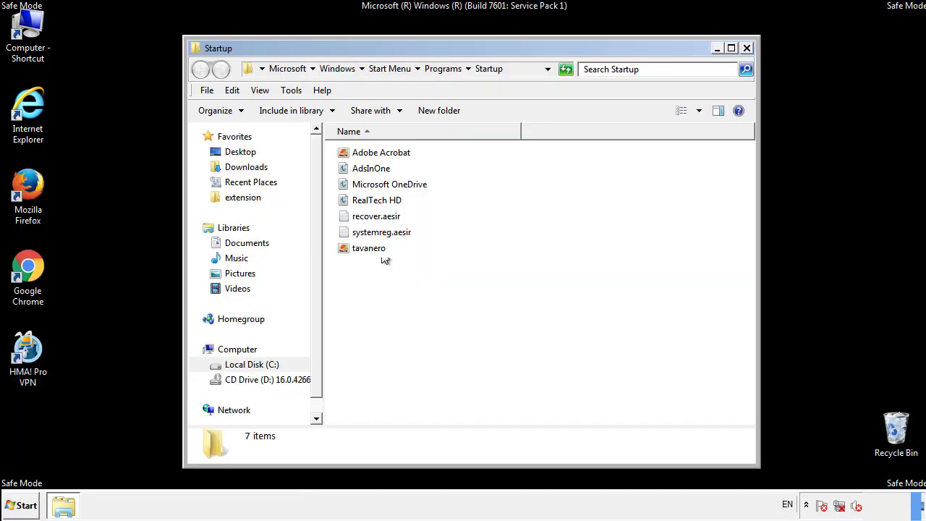
Delete AddnOne, recover.aesir, systemreg.aesir and tavanero to the Recycle Bin and close the folder.
click(370, 168)
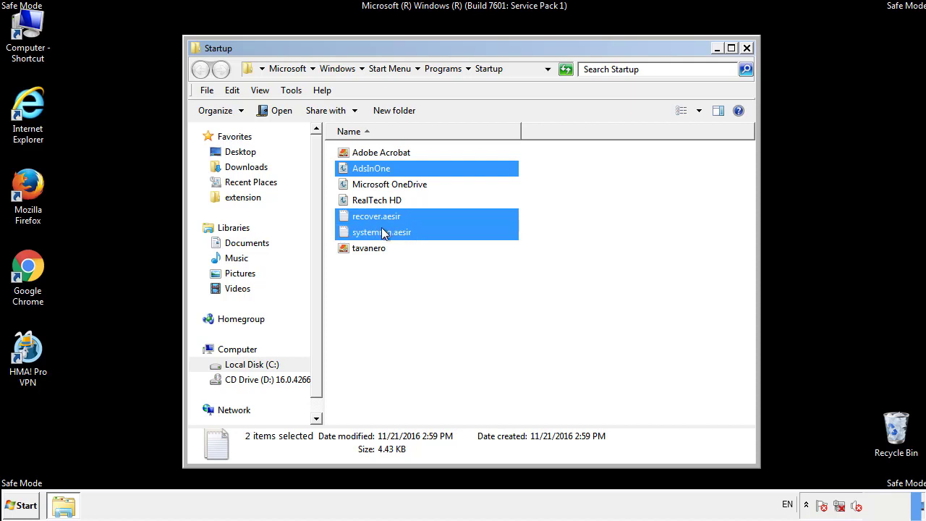
right_click(368, 249)
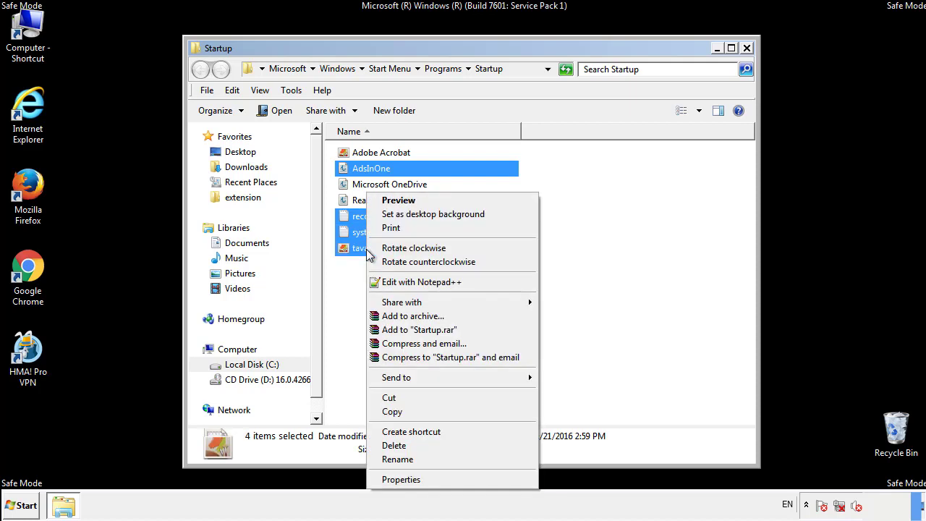
click(393, 445)
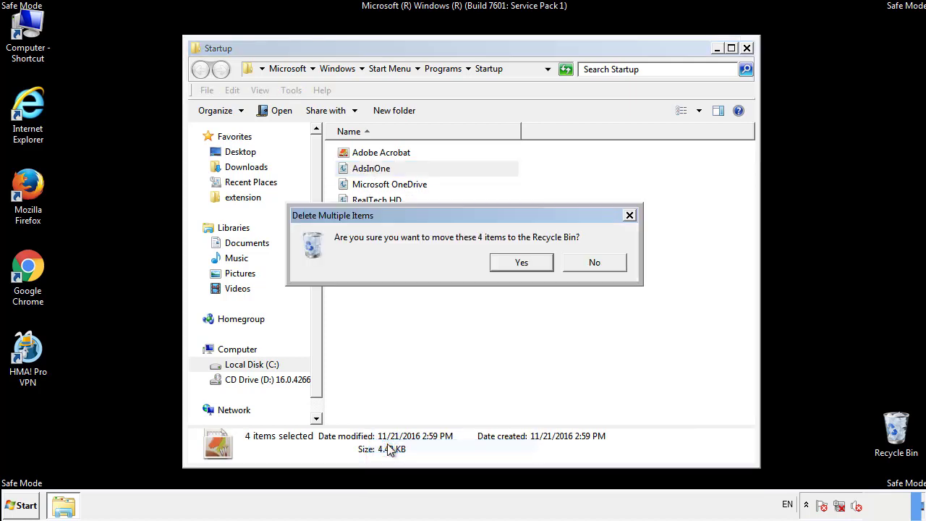
click(521, 262)
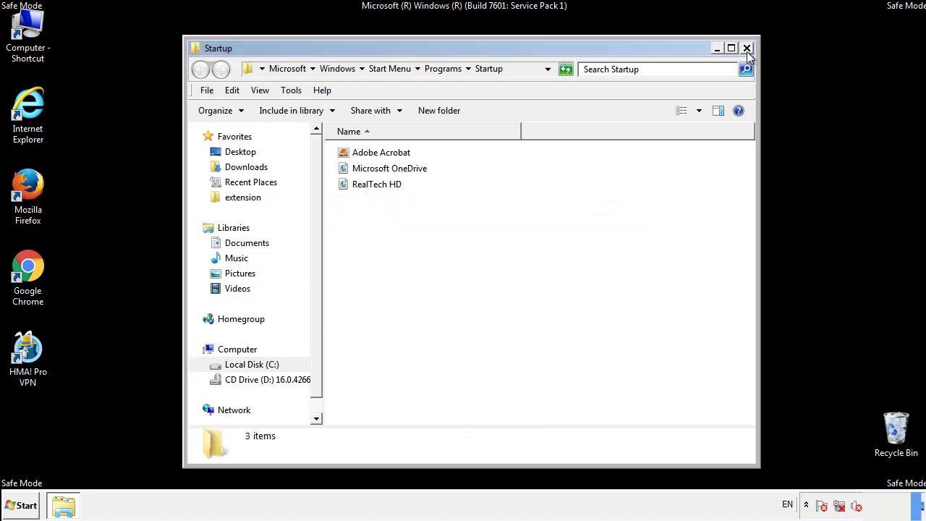
click(746, 48)
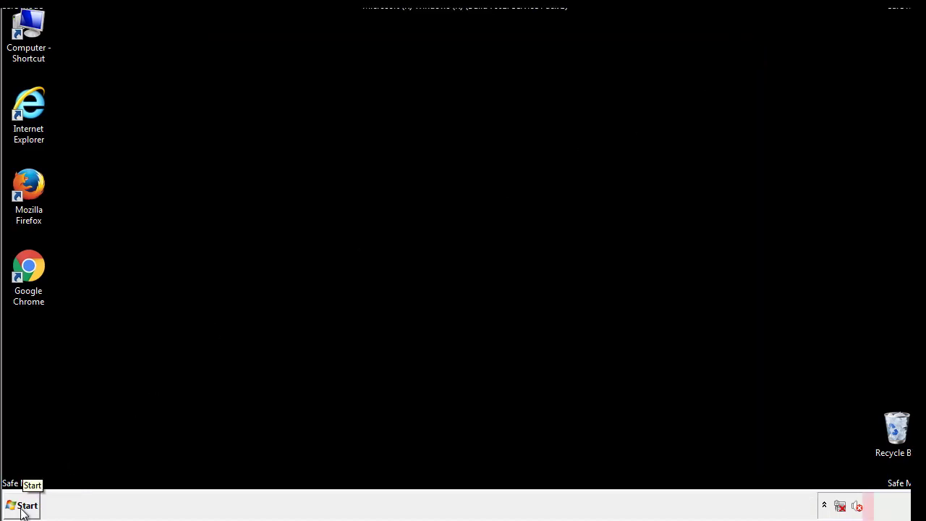
Launch Registry Editor via a 'reged' Start search and expand HKEY_LOCAL_MACHINE.
click(21, 505)
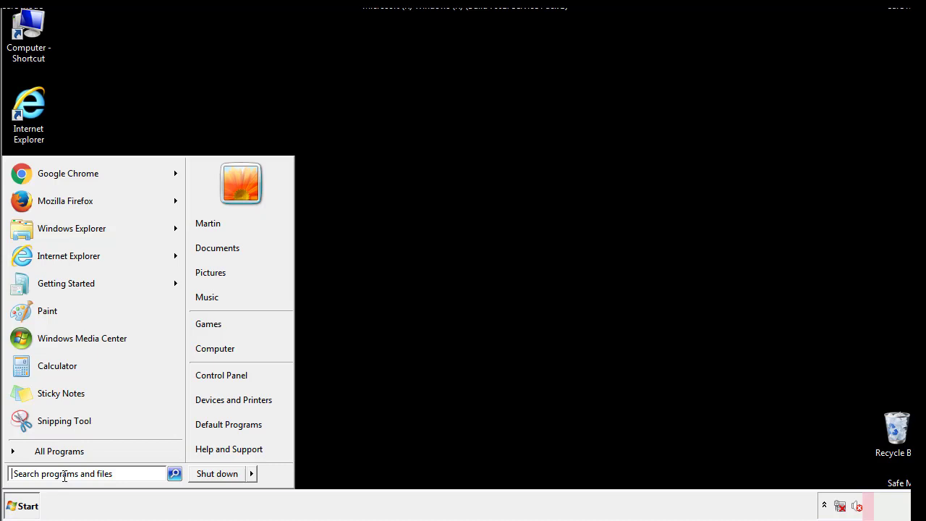
text(reged)
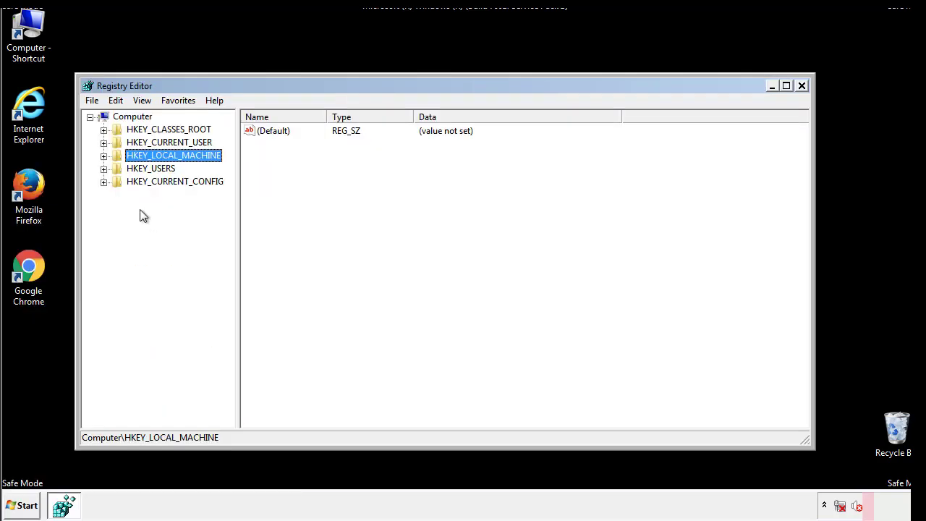
click(104, 155)
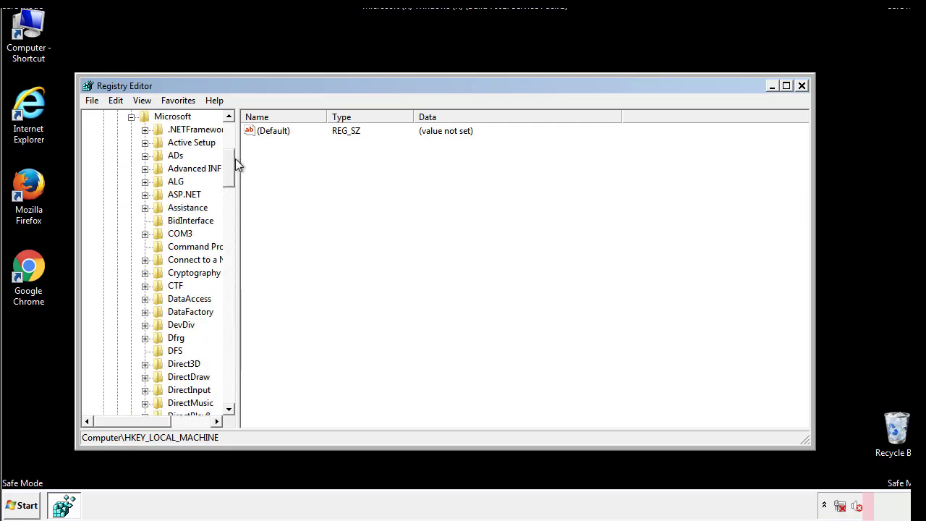
Expand Software\Microsoft\Windows\CurrentVersion so its Run key comes into view.
scroll(down, 3)
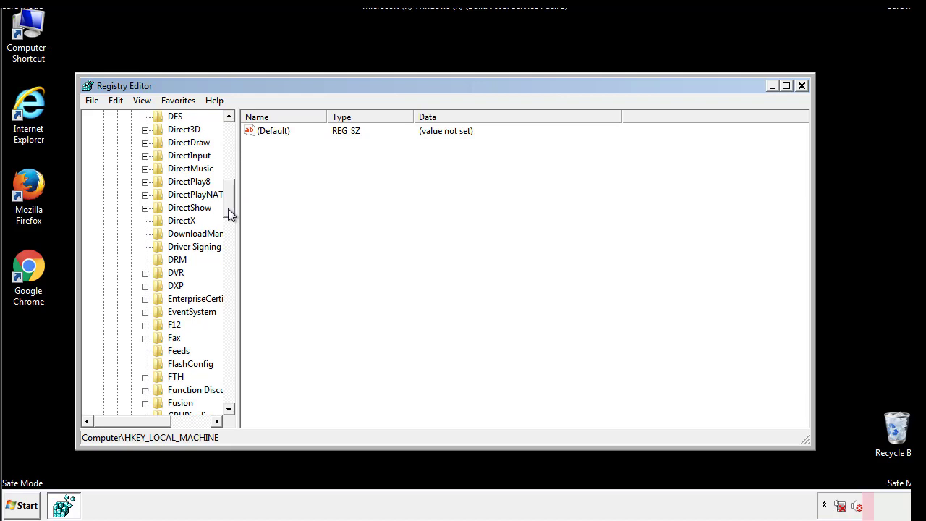
scroll(down, 3)
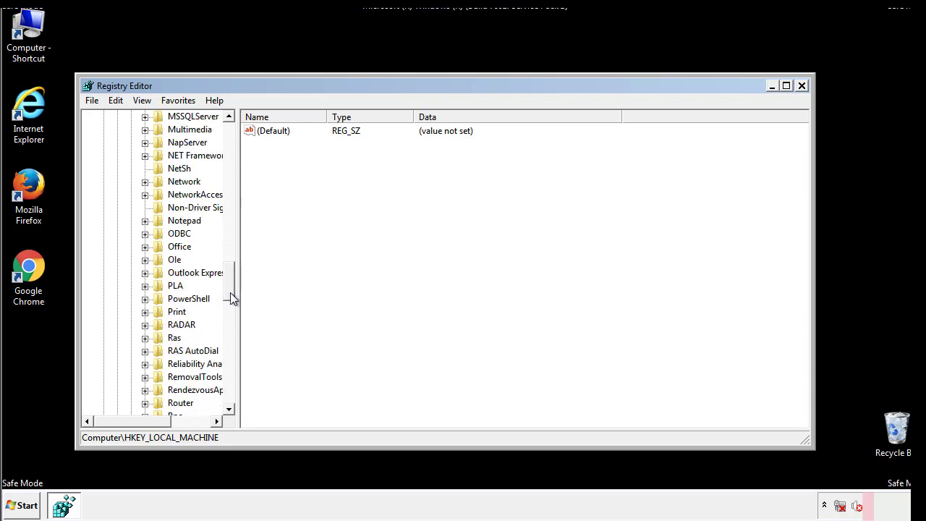
scroll(down, 3)
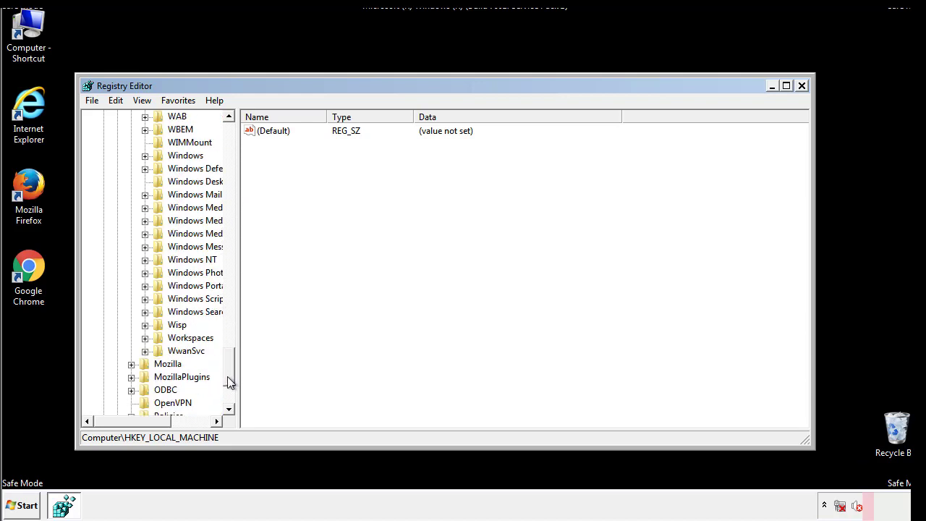
click(145, 220)
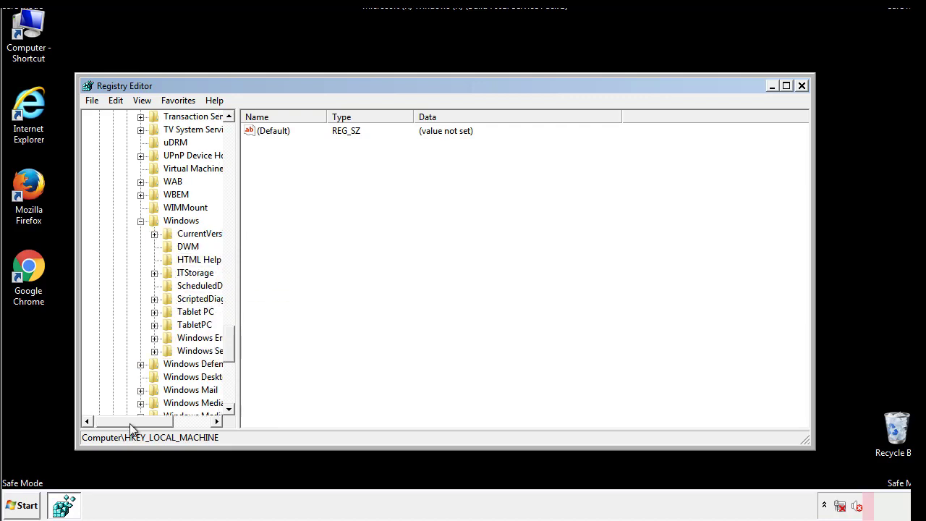
click(153, 233)
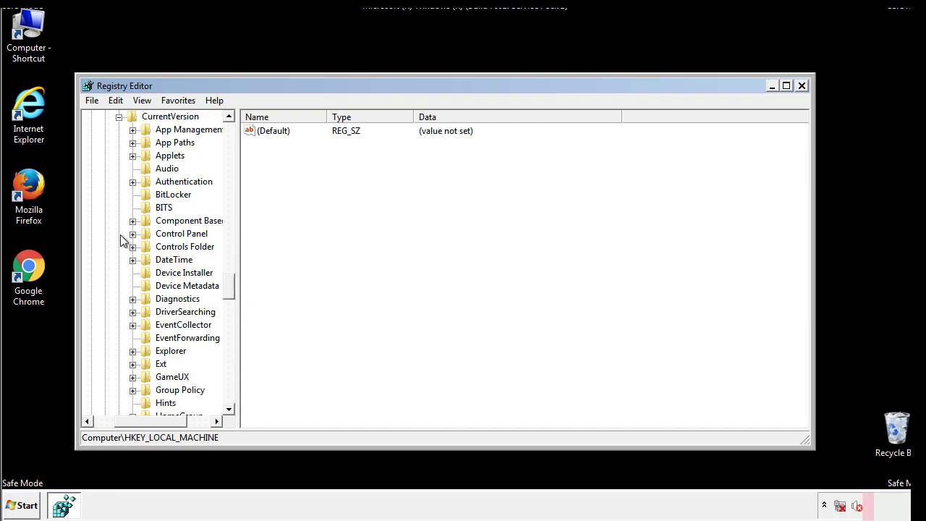
scroll(down, 3)
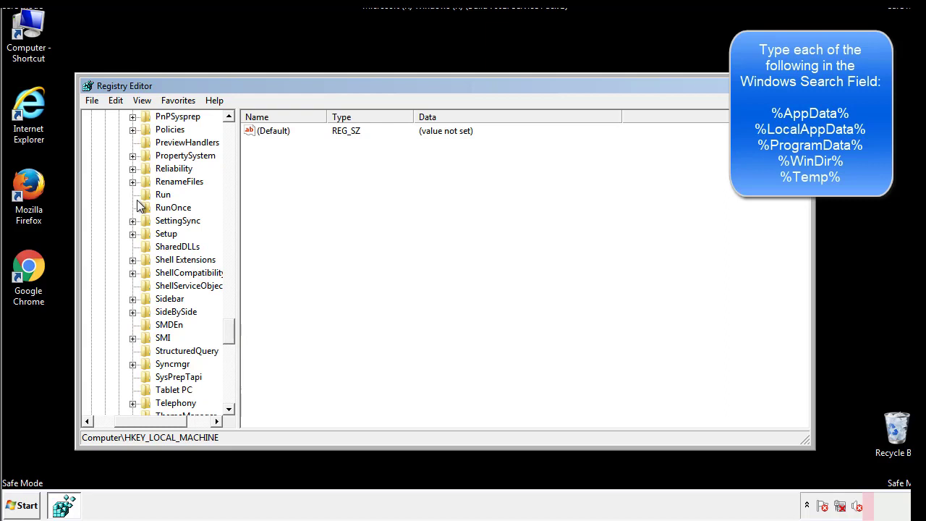
Delete the tappi.loc value from the HKLM CurrentVersion\Run key, confirming the removal.
click(162, 194)
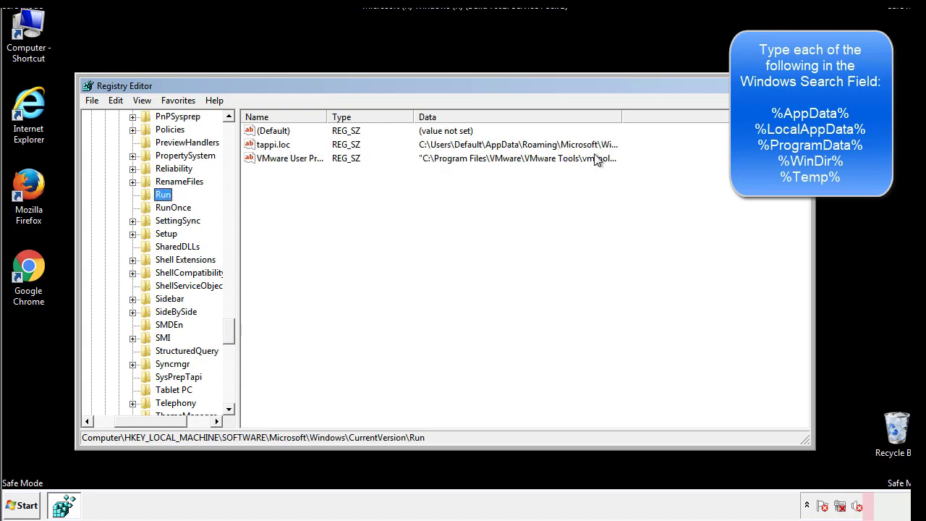
click(272, 145)
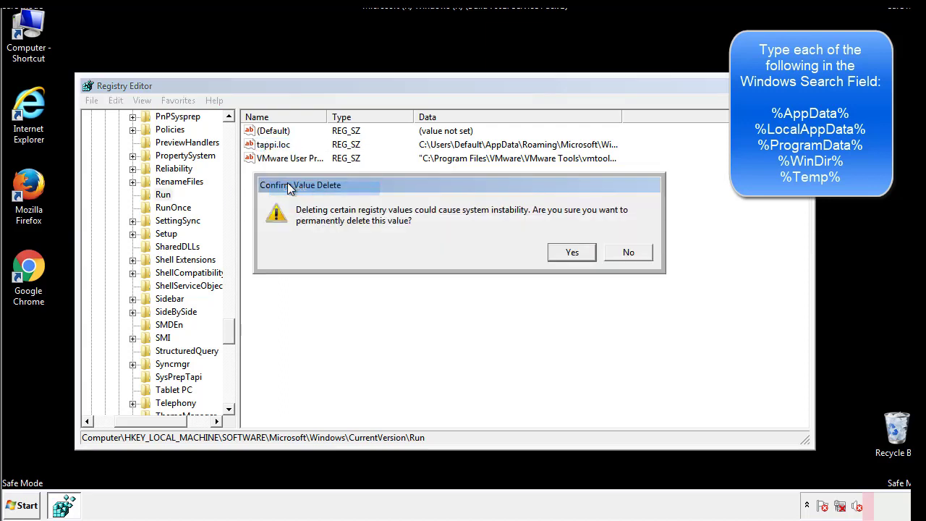
click(572, 252)
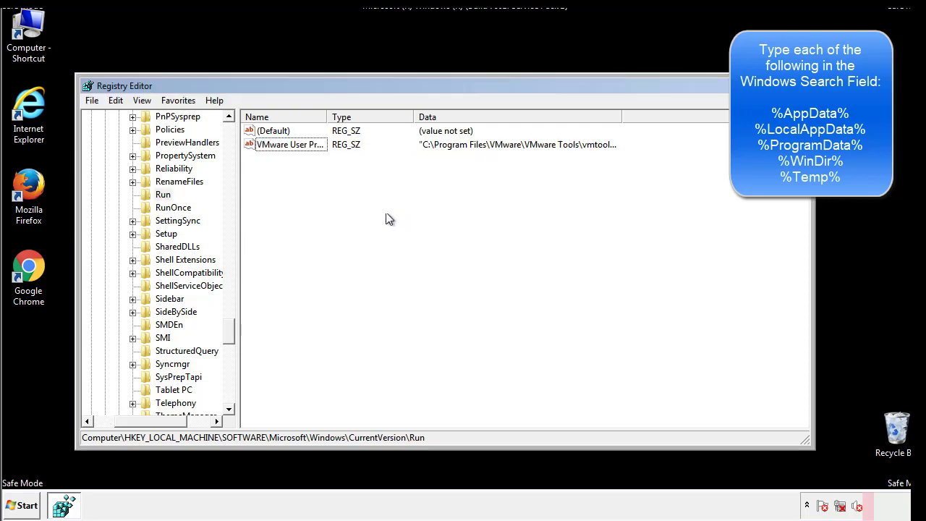
Expand HKEY_CURRENT_USER down to Software\Microsoft\Windows\CurrentVersion near its Run key.
scroll(down, 3)
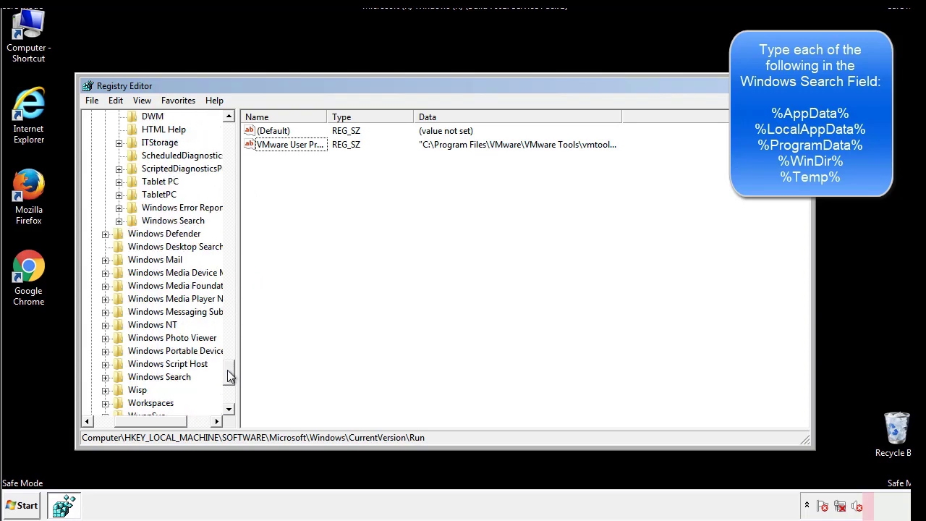
scroll(down, 3)
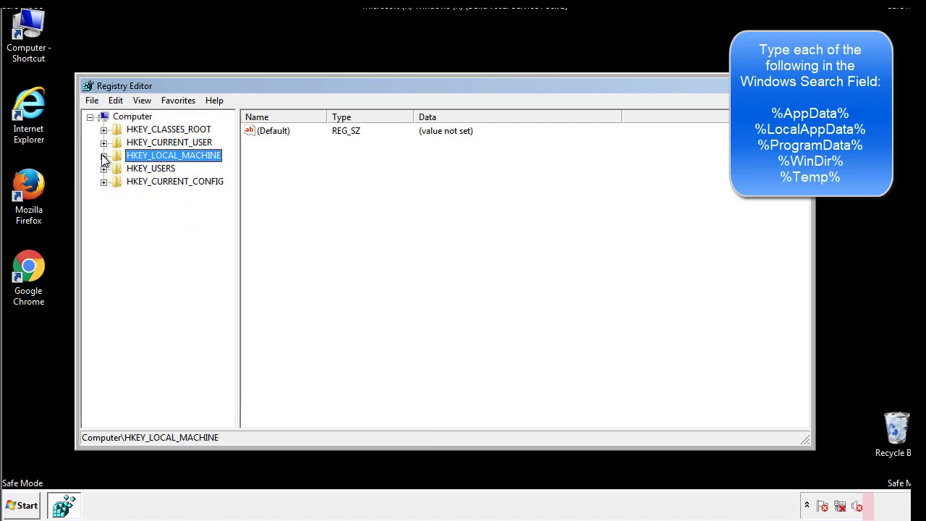
click(104, 142)
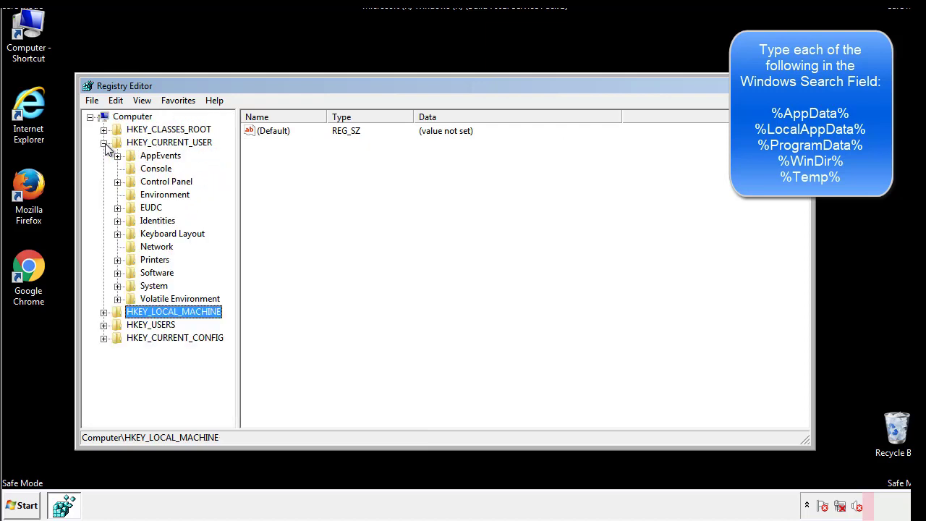
mouse_move(118, 231)
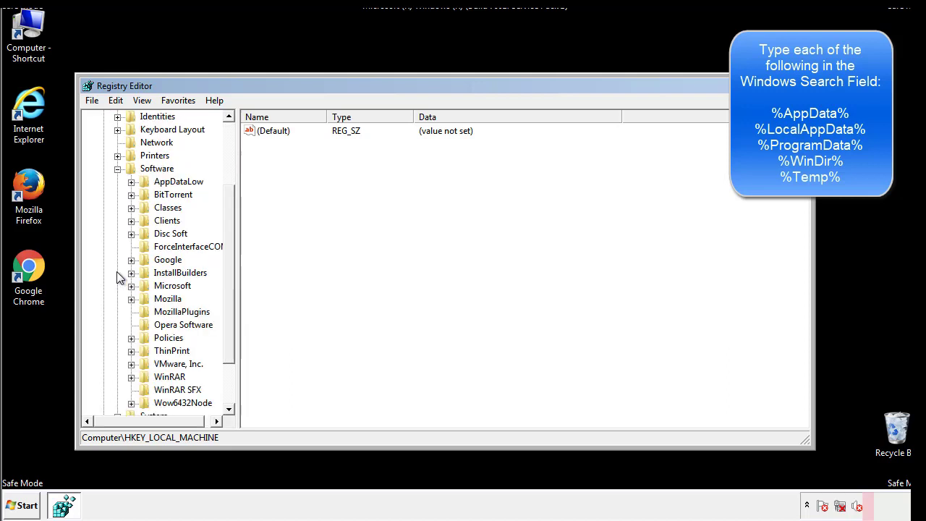
scroll(down, 3)
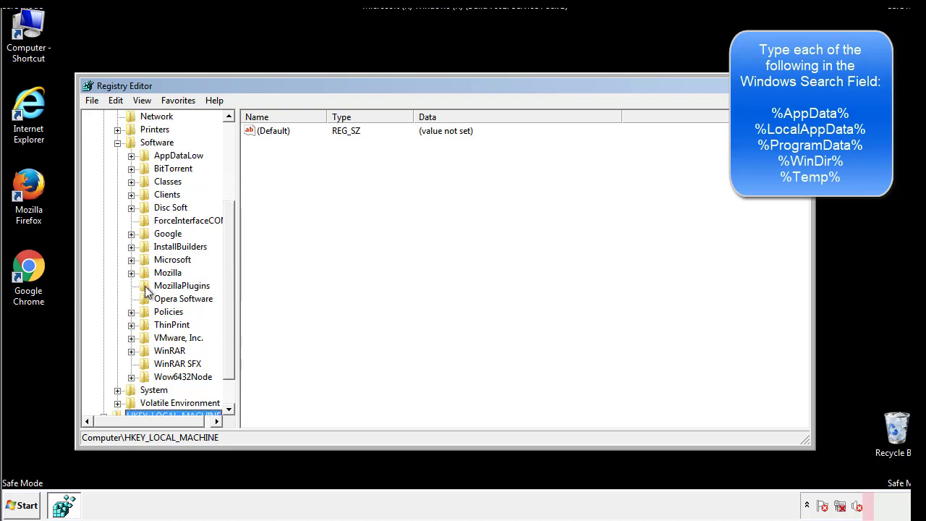
mouse_move(142, 197)
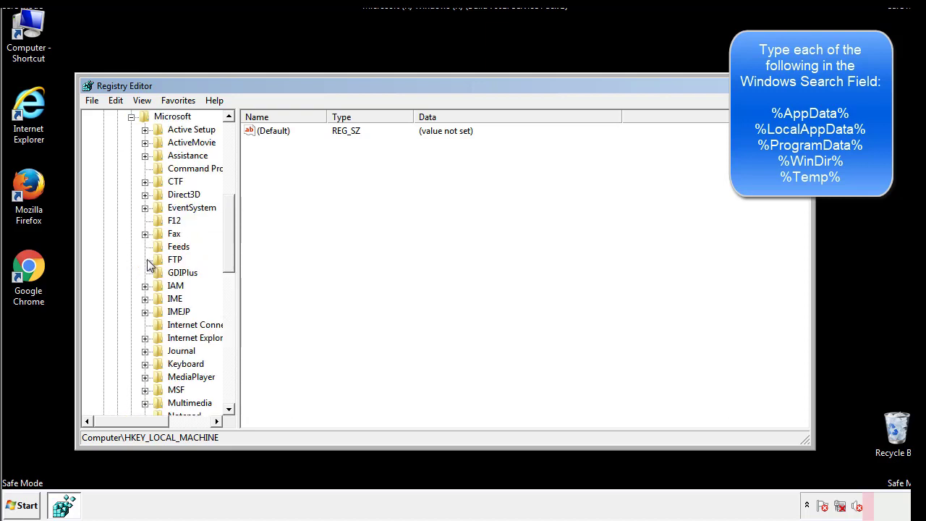
scroll(down, 3)
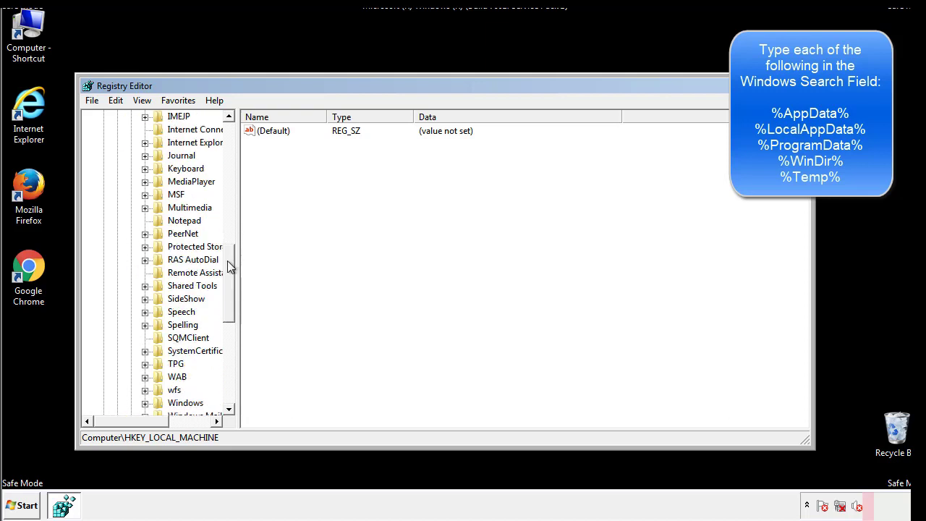
scroll(down, 3)
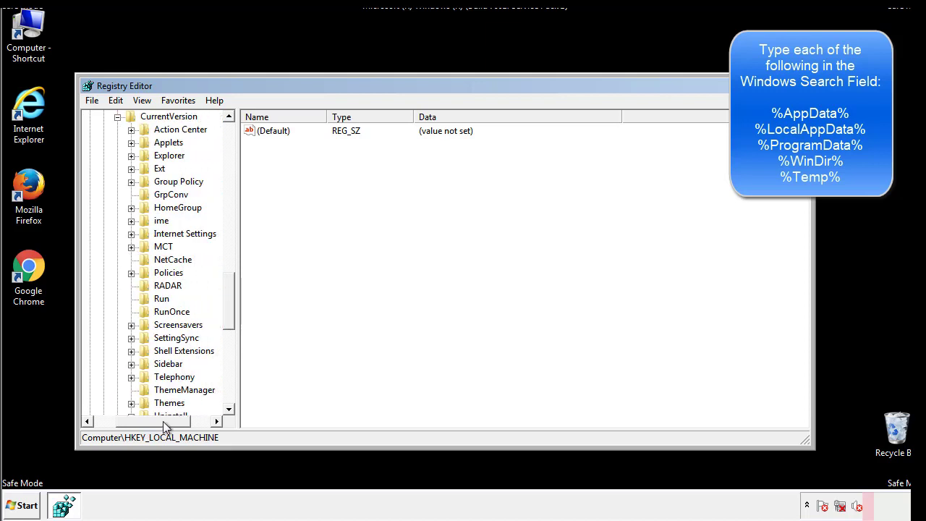
View the current user's Run entries listing DAEMON Tools, then return to the Windows key.
click(162, 298)
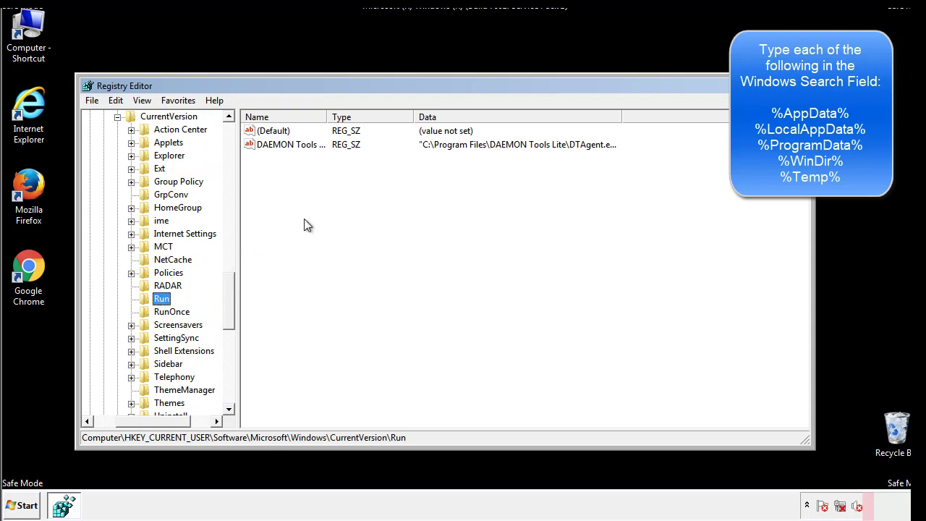
mouse_move(301, 159)
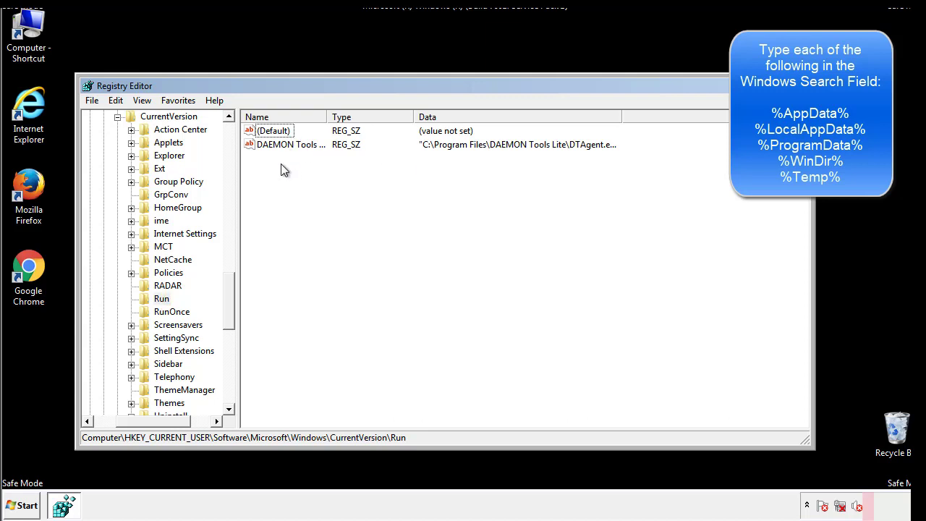
mouse_move(335, 170)
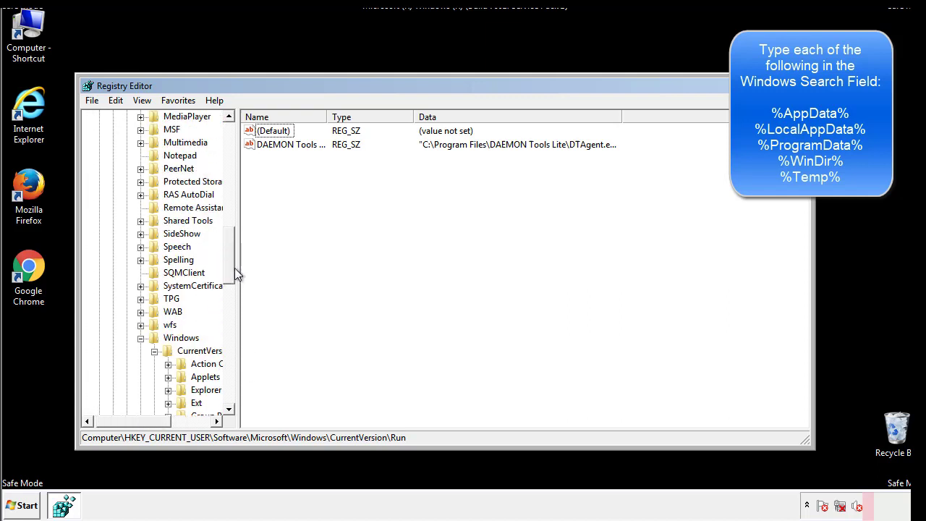
click(180, 338)
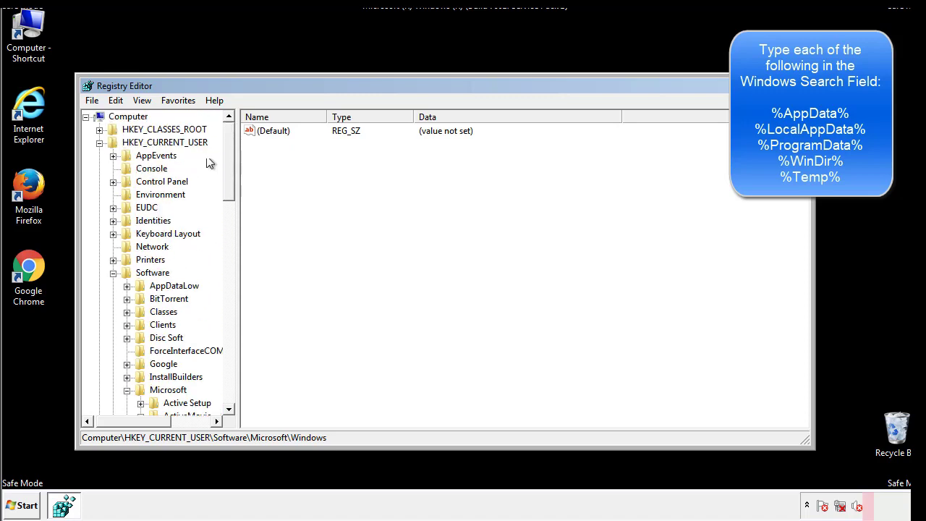
click(116, 100)
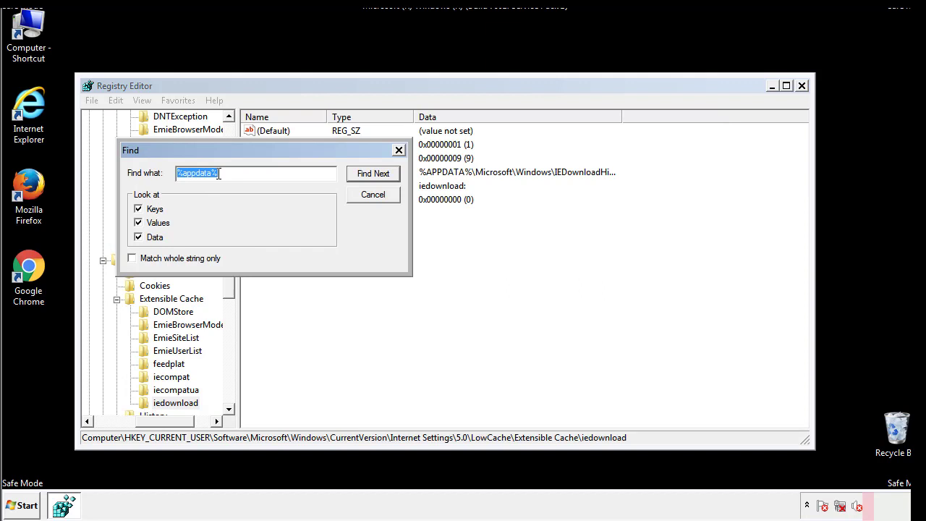
Search the registry for %temp%, landing on the Temporary Files Folder value.
text(%t)
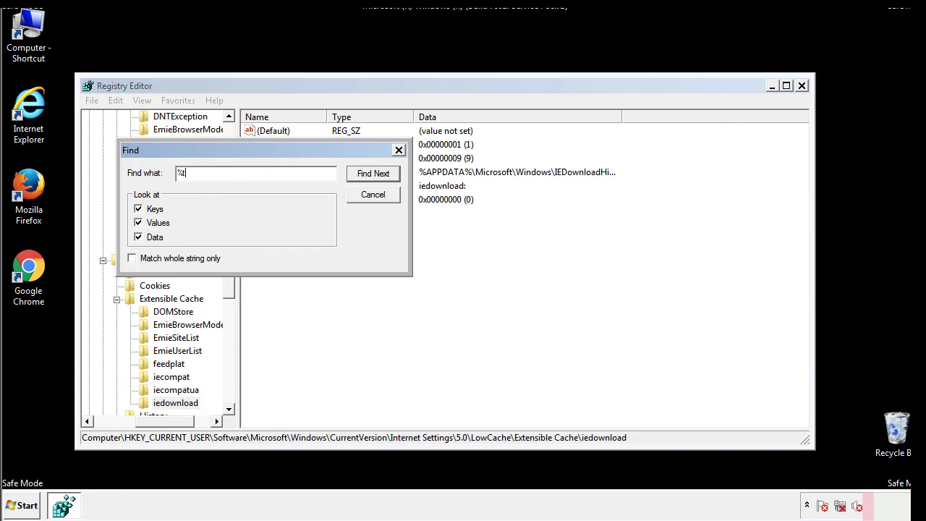
text(temp%)
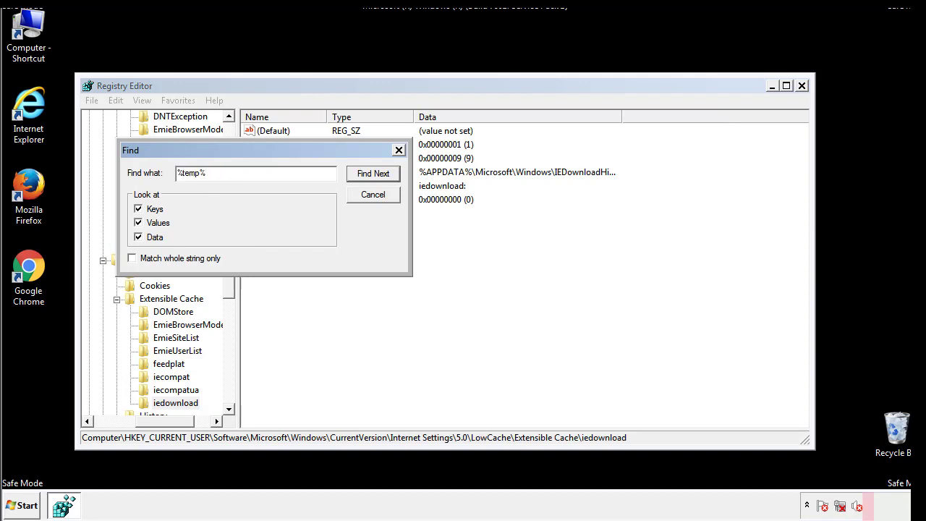
click(373, 174)
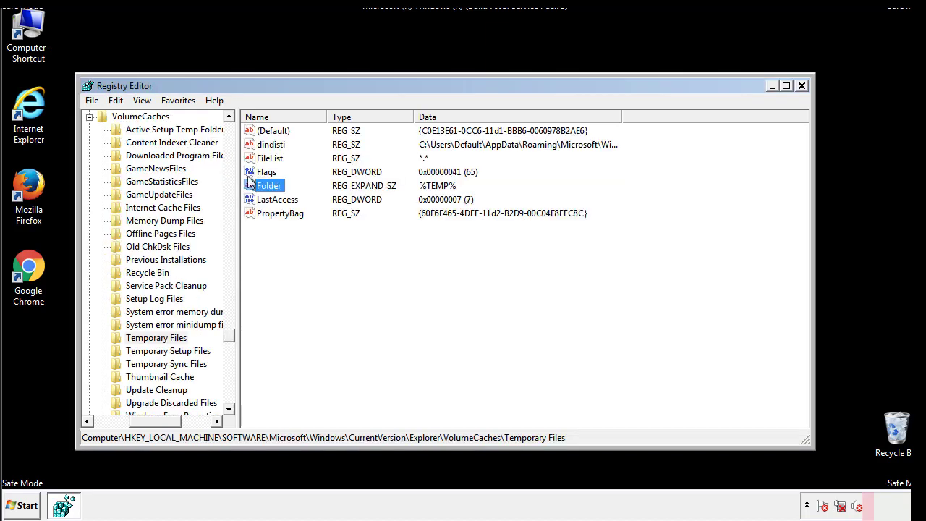
Delete every value under the Temporary Files key, confirm with Yes, and close Registry Editor.
click(300, 239)
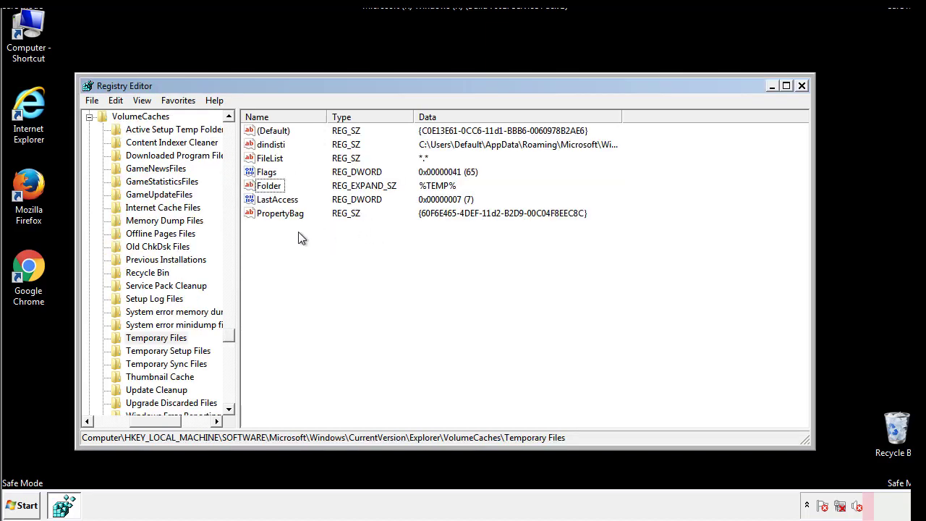
key(ctrl+a)
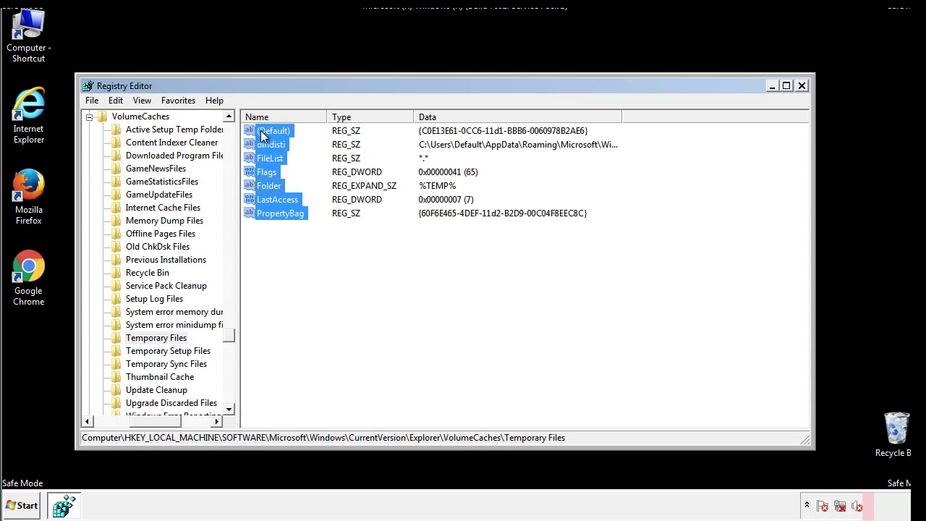
right_click(272, 130)
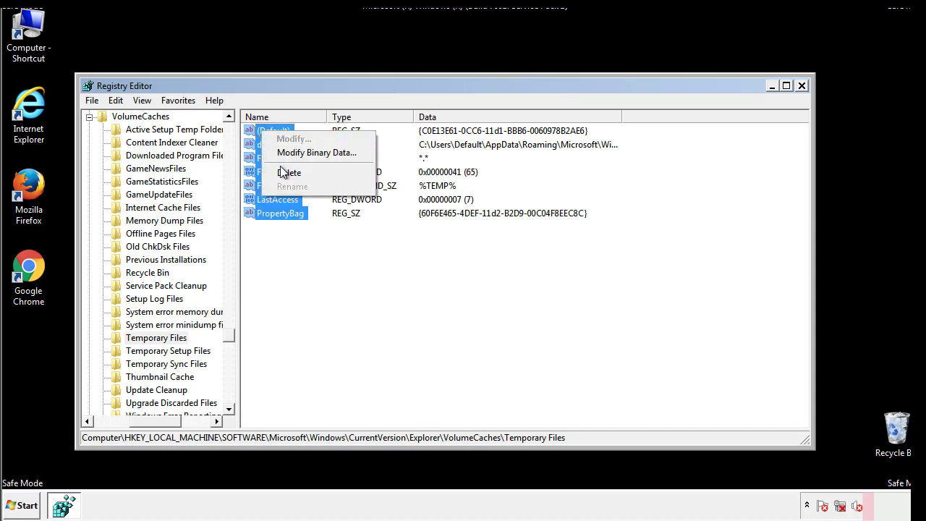
click(289, 172)
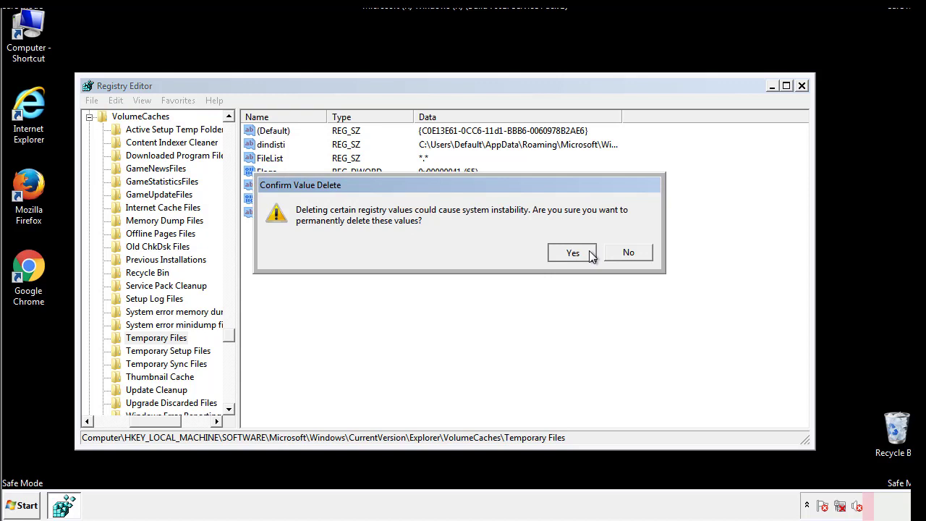
click(573, 252)
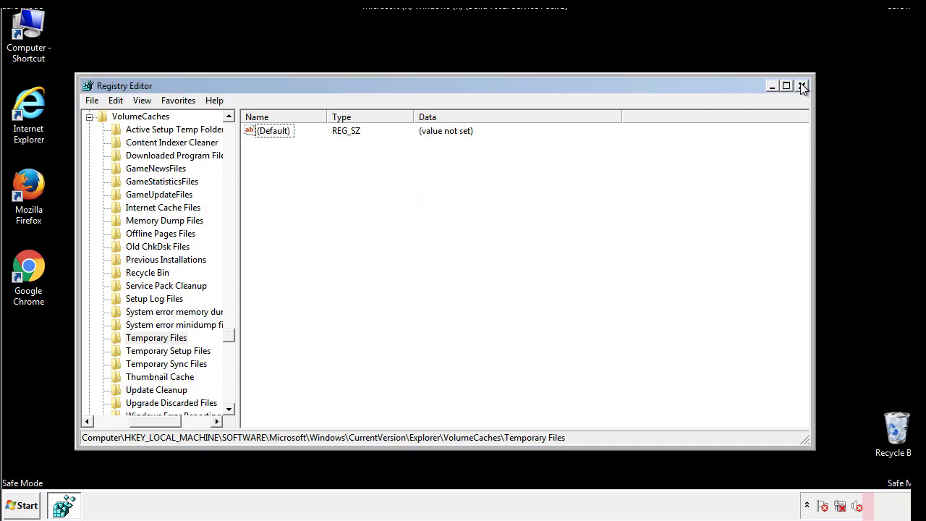
click(801, 86)
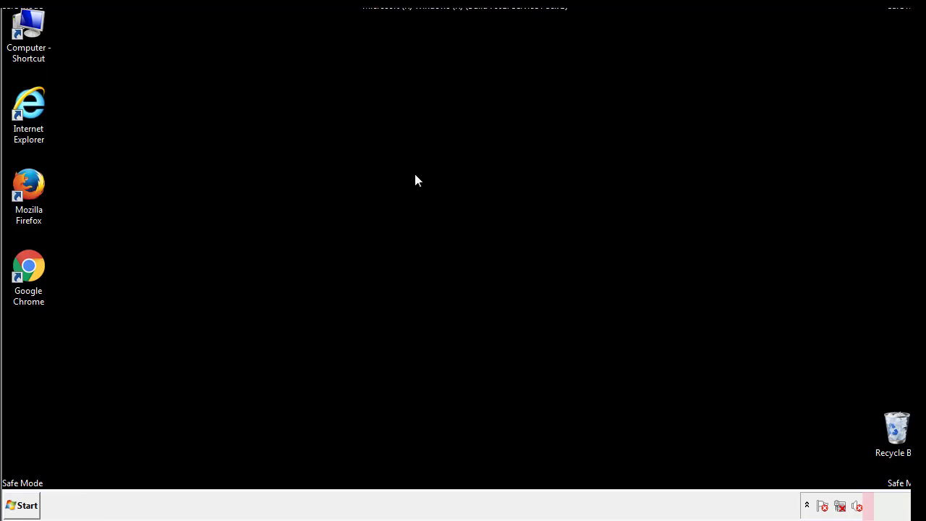
mouse_move(37, 361)
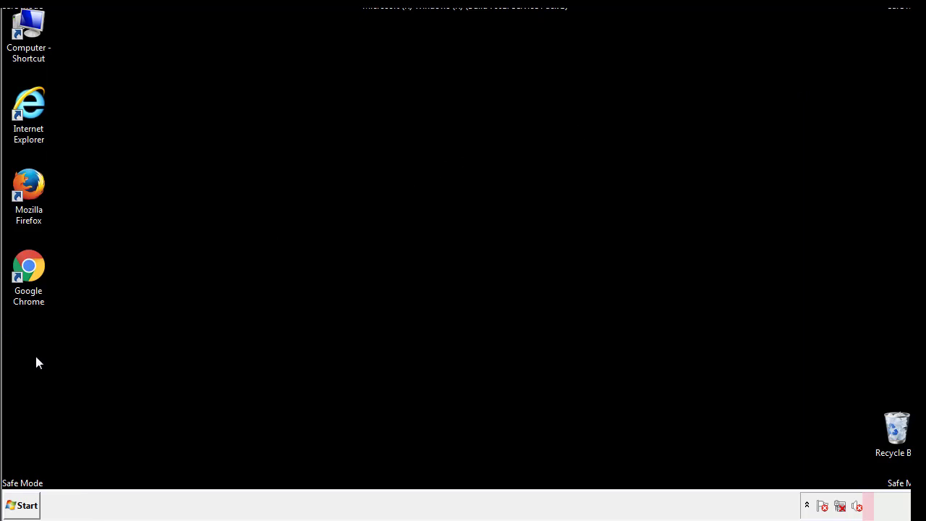
Search for msconfig from the Start menu to launch System Configuration.
click(22, 505)
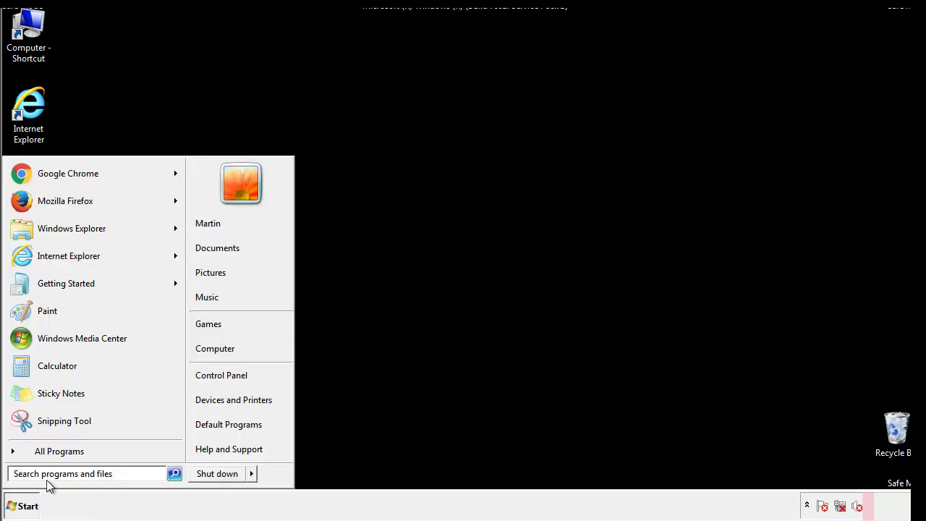
text(mscon)
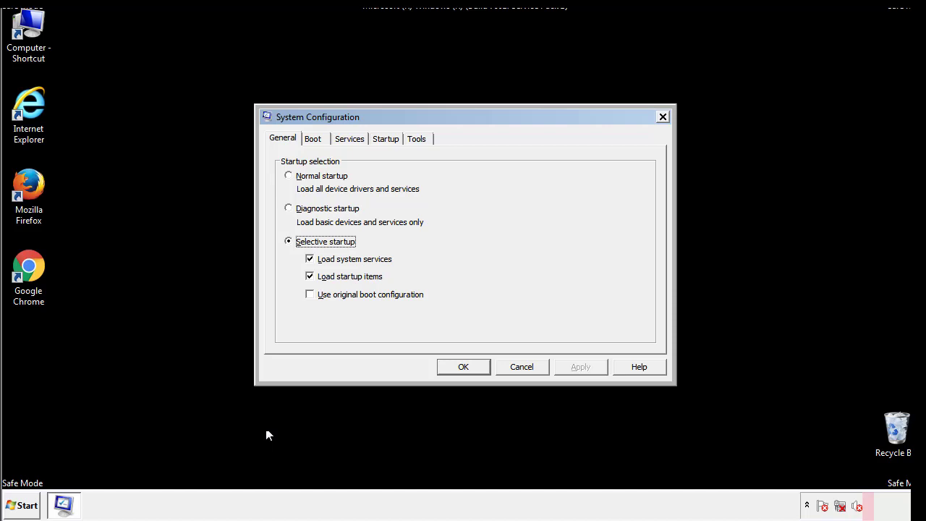
Uncheck Safe boot on the Boot tab, apply it with OK, and restart the computer.
click(313, 139)
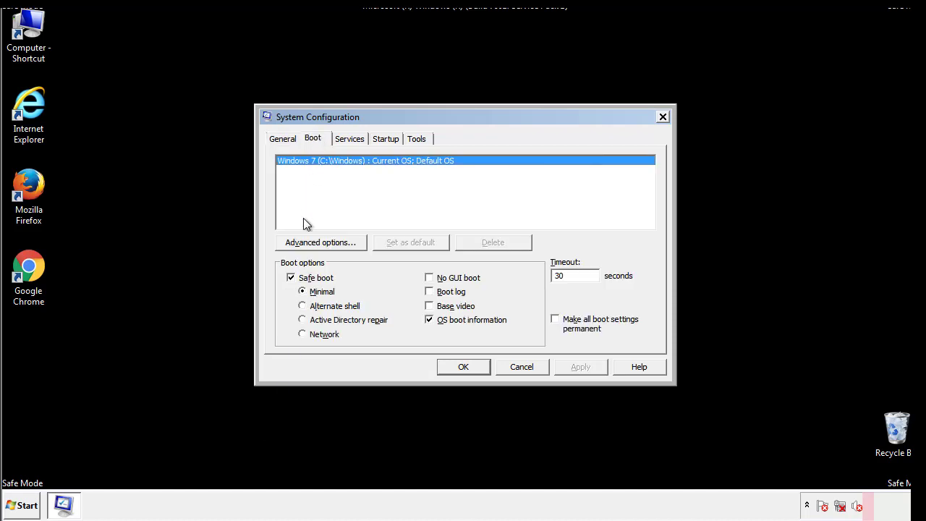
click(291, 278)
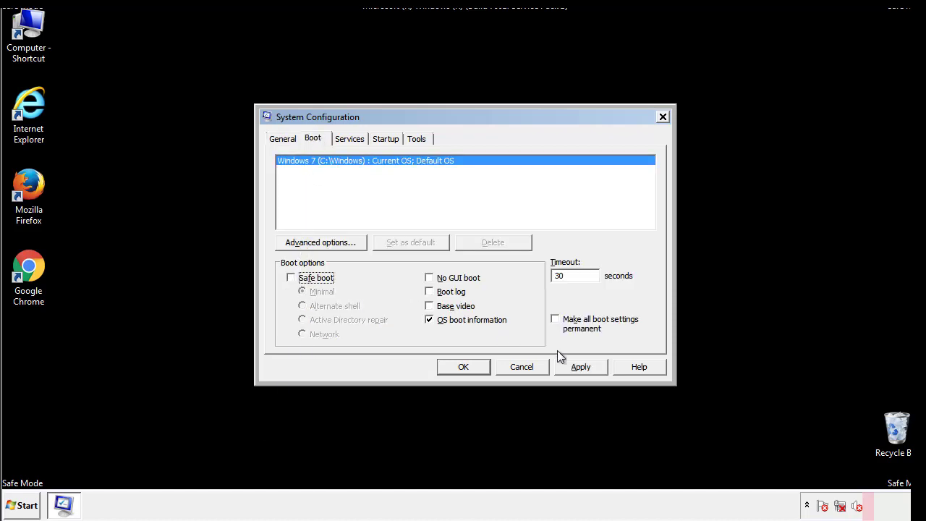
click(580, 366)
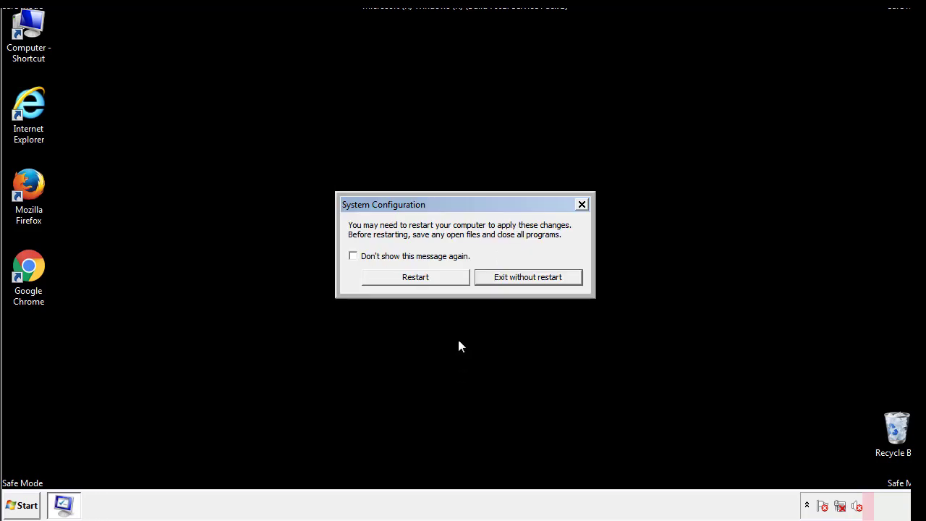
click(415, 278)
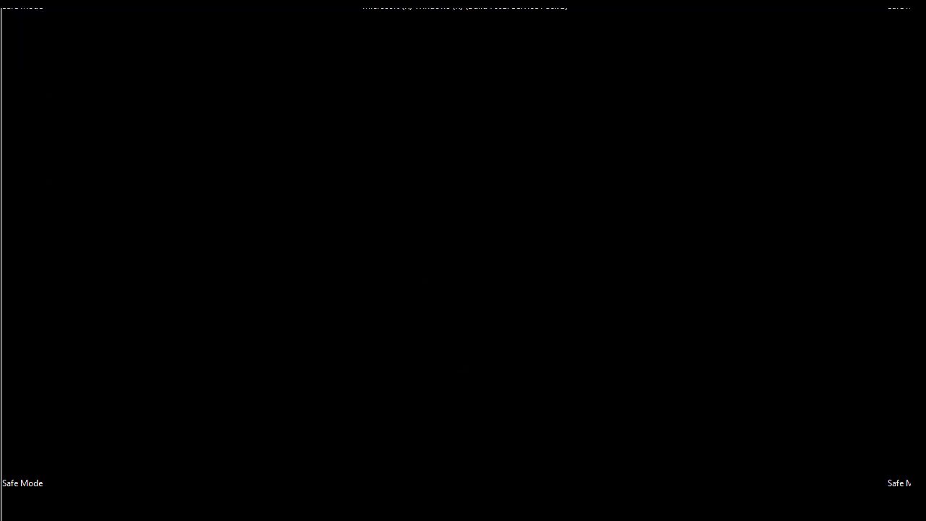